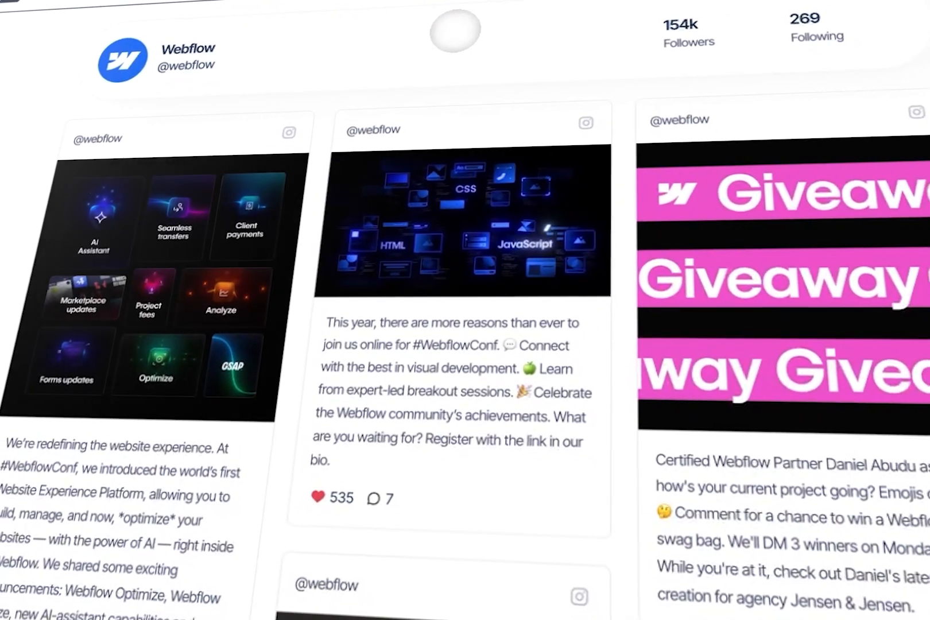
# Create a new feed from the dashboard and choose Instagram as its source.
pyautogui.scroll(-3)
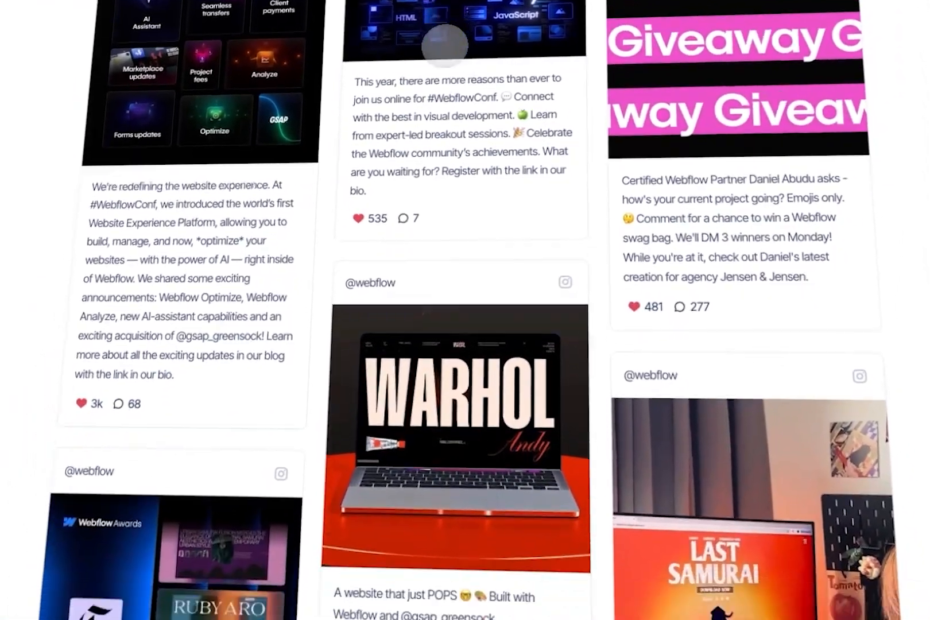
pyautogui.scroll(-3)
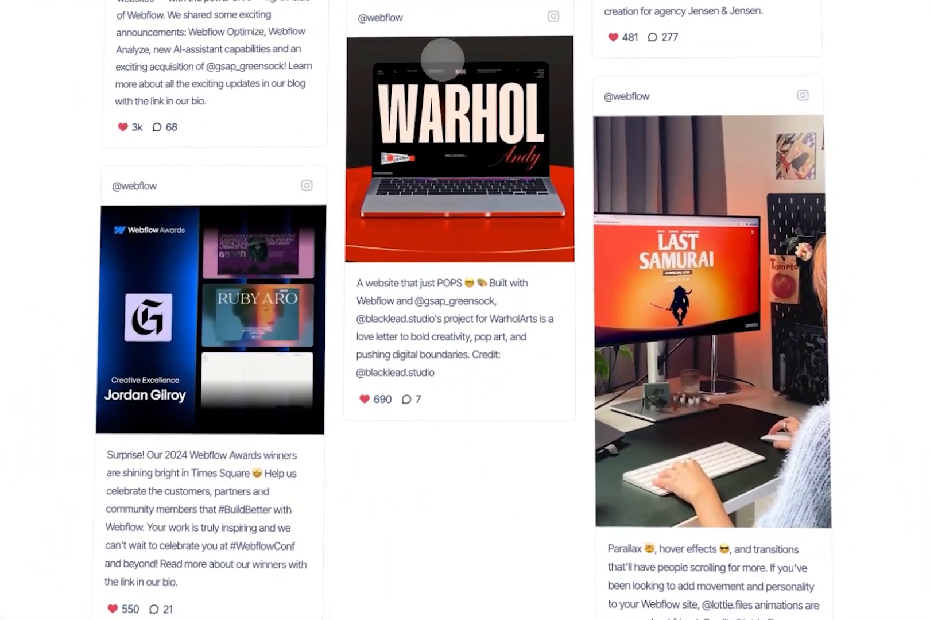
pyautogui.scroll(-3)
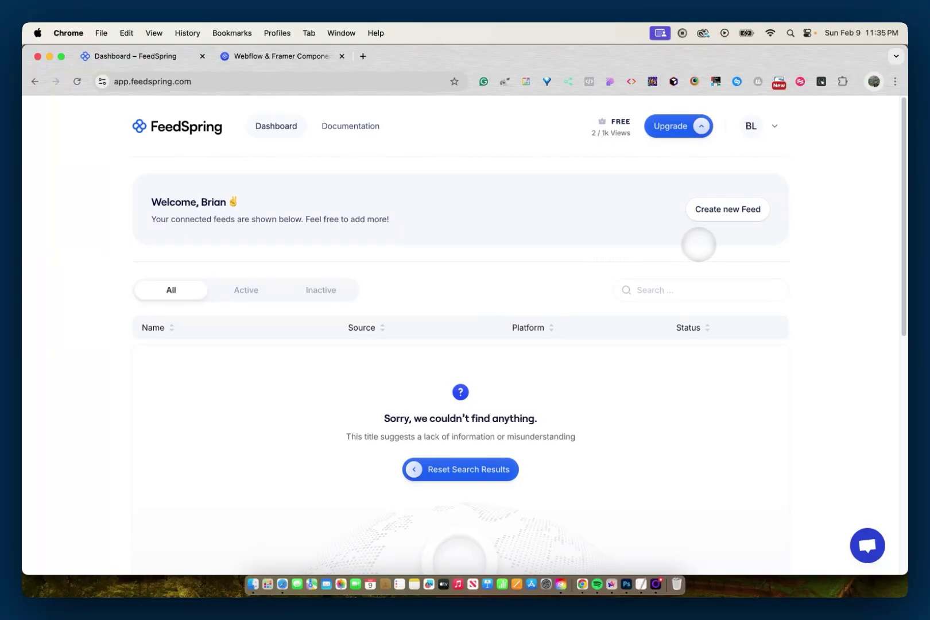
pyautogui.click(727, 209)
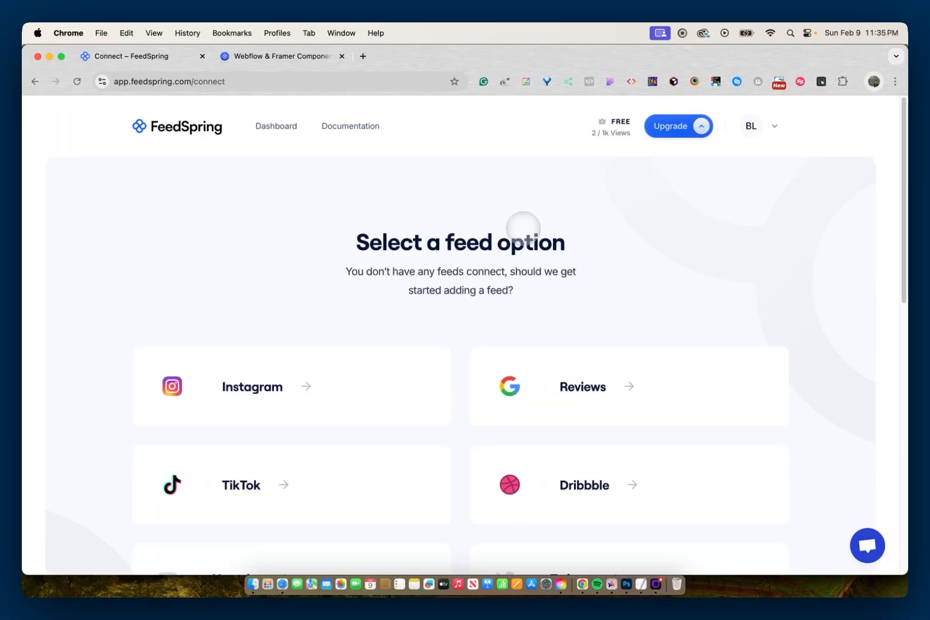
pyautogui.moveTo(342, 308)
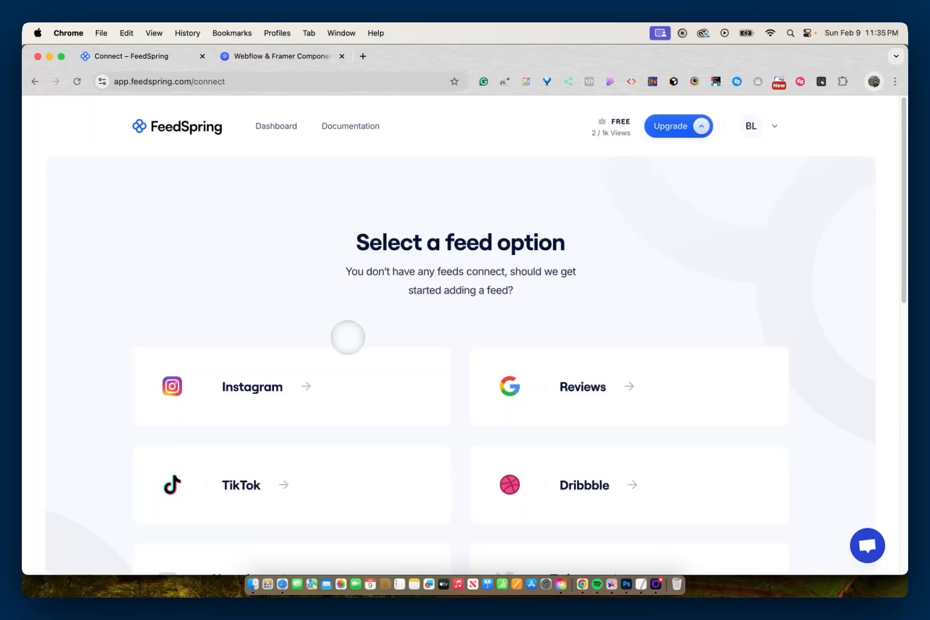
pyautogui.click(251, 385)
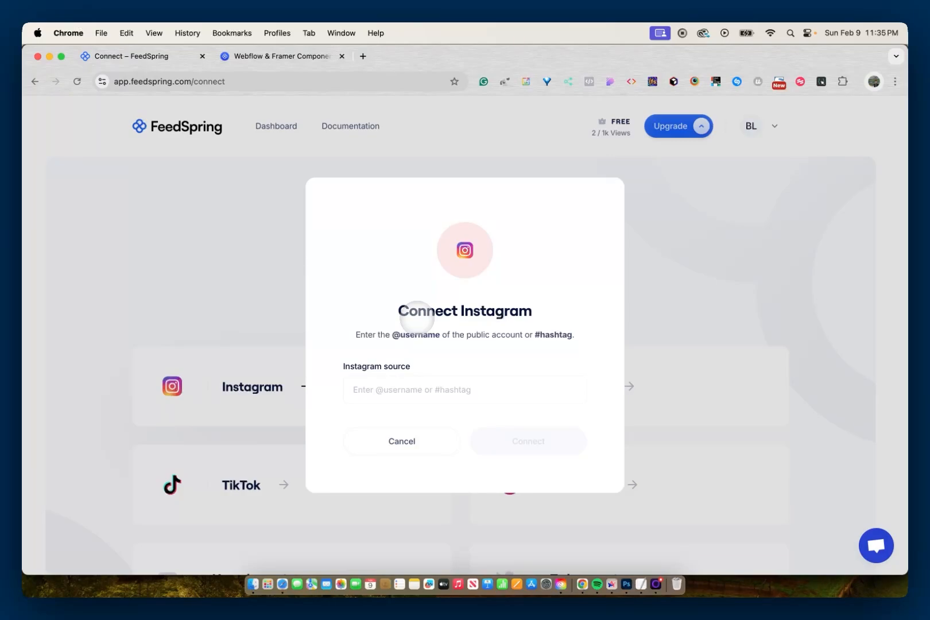
pyautogui.moveTo(419, 391)
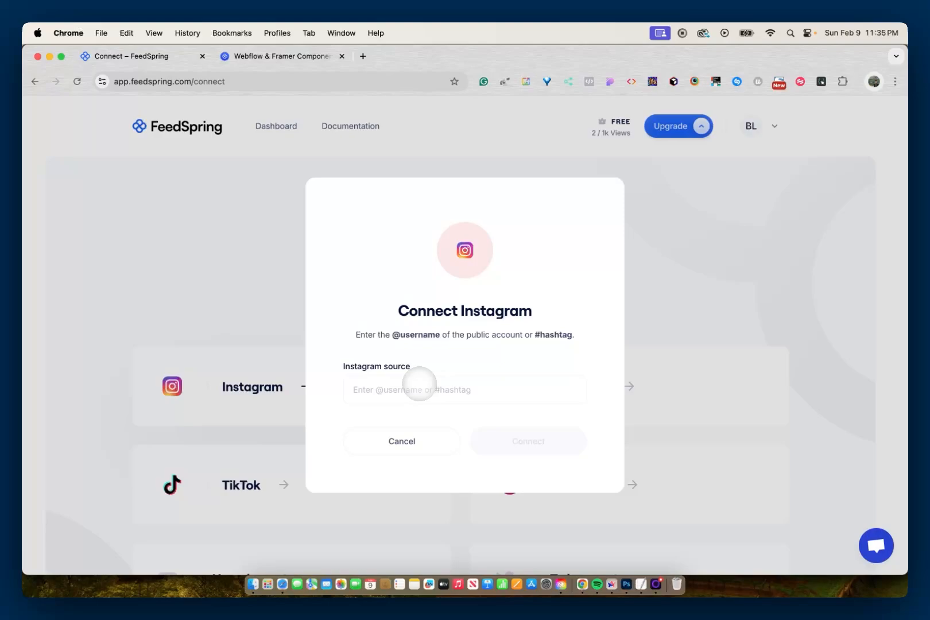
pyautogui.click(464, 390)
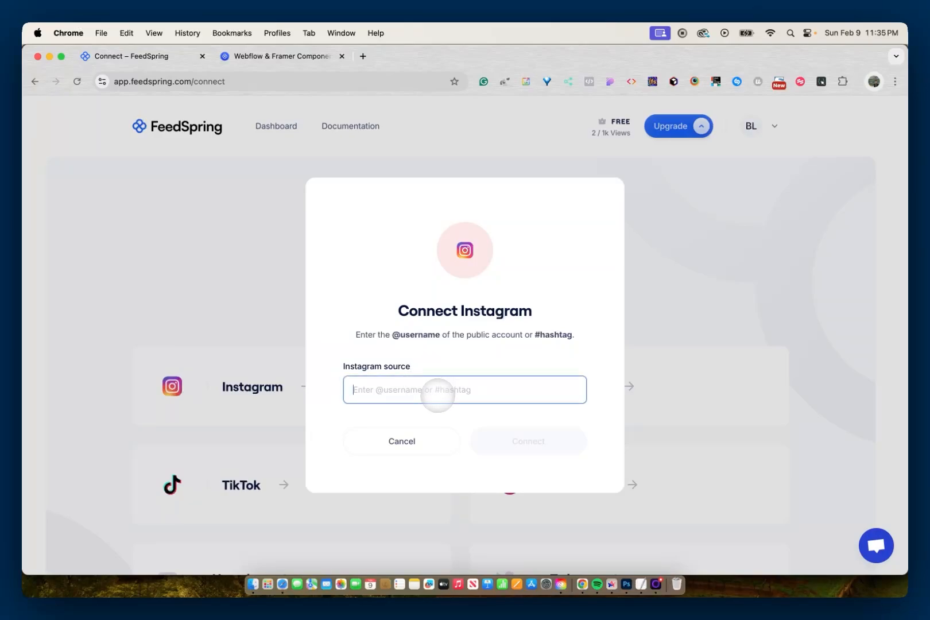
pyautogui.write('@webflow')
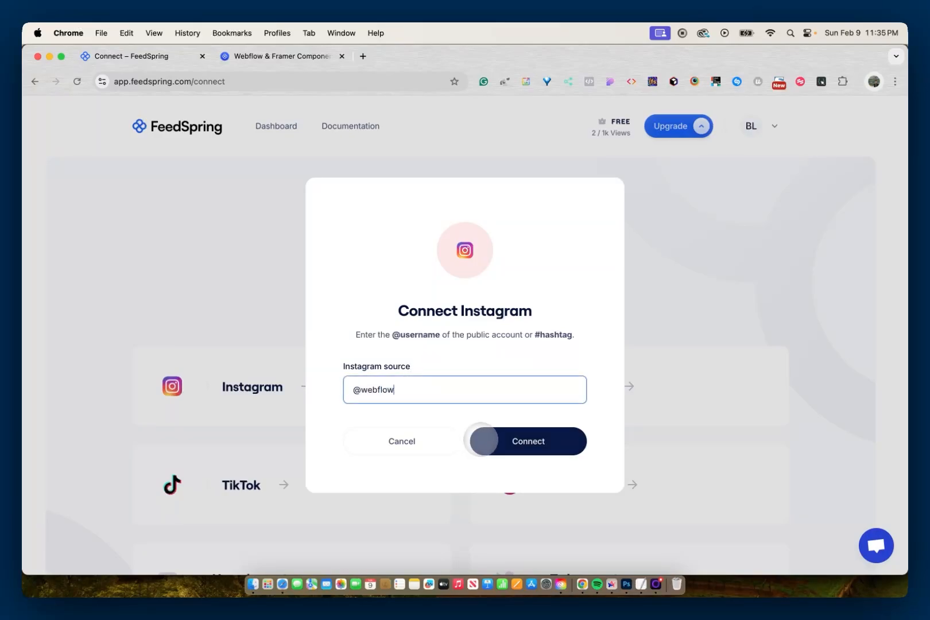
pyautogui.click(527, 441)
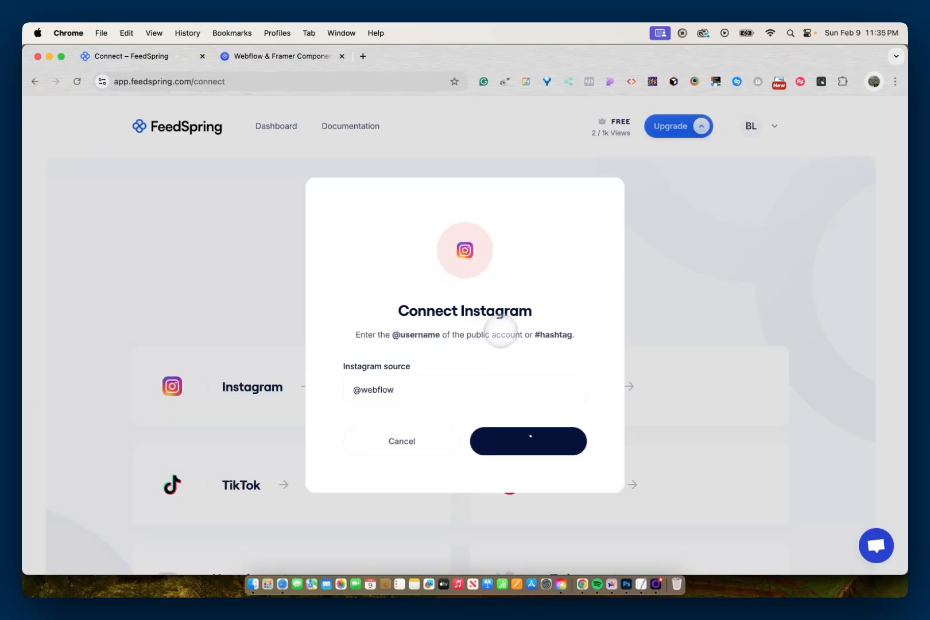
pyautogui.click(528, 441)
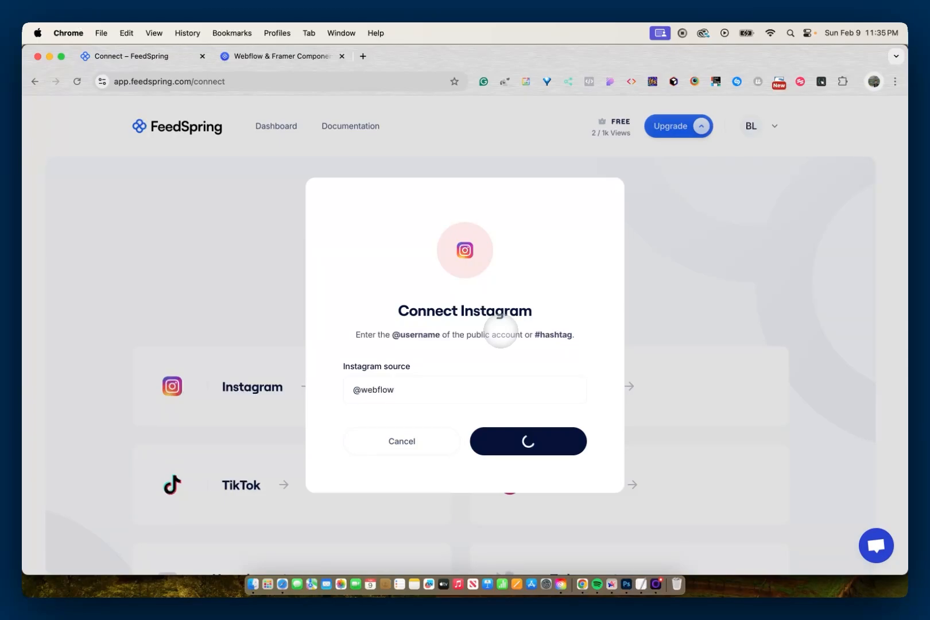
pyautogui.click(527, 441)
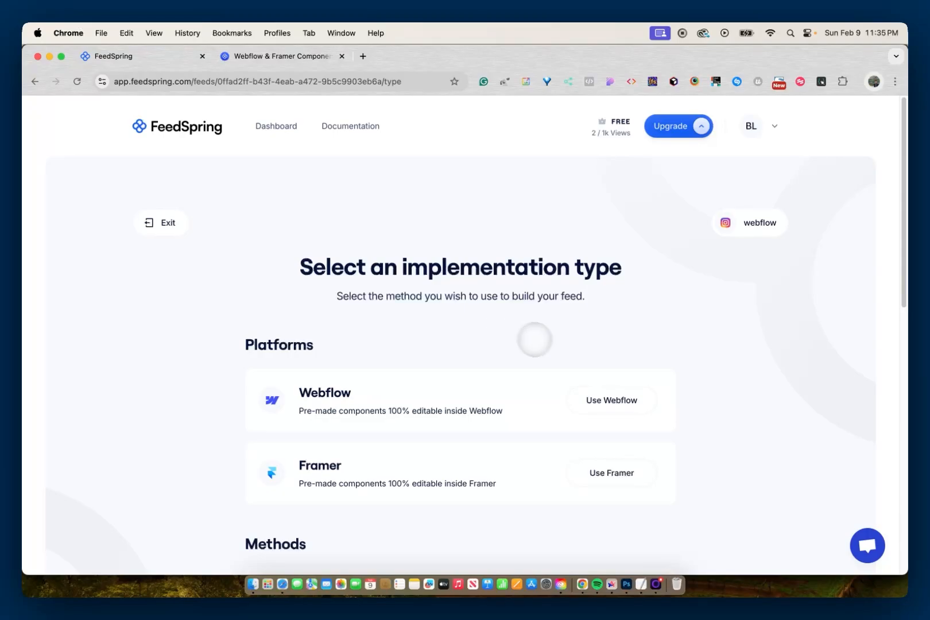
# Choose Webflow as the implementation type and reveal the head feed script.
pyautogui.click(612, 399)
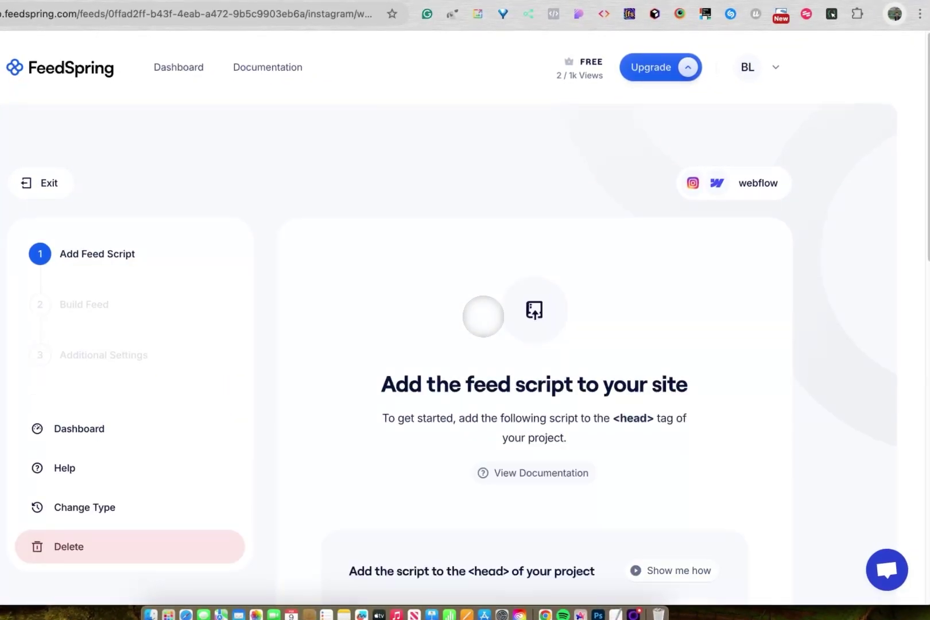
pyautogui.scroll(-3)
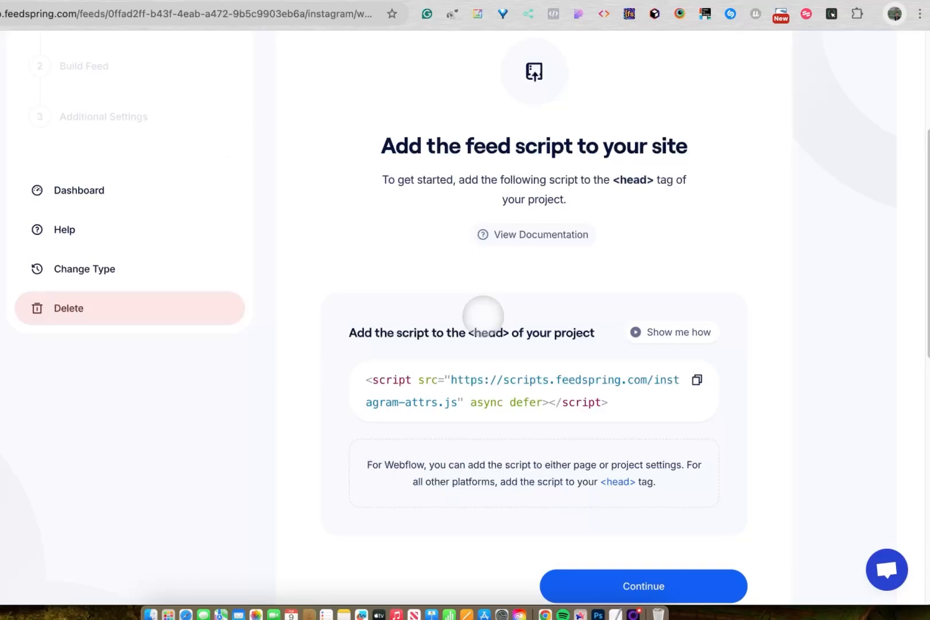
pyautogui.moveTo(696, 381)
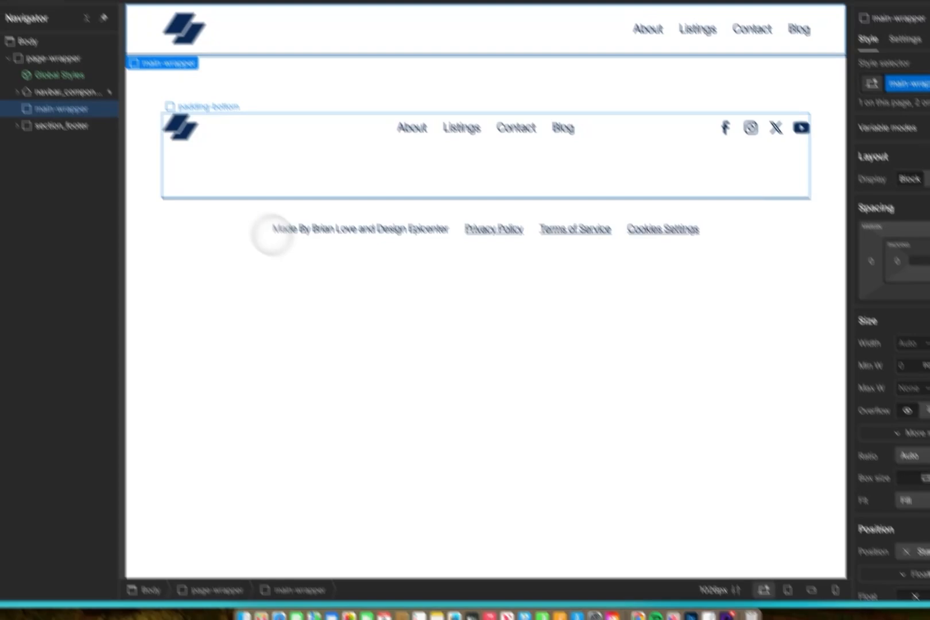
# Paste the instagram-attrs.js script into the Home page's Inside <head> tag custom code and save.
pyautogui.click(41, 106)
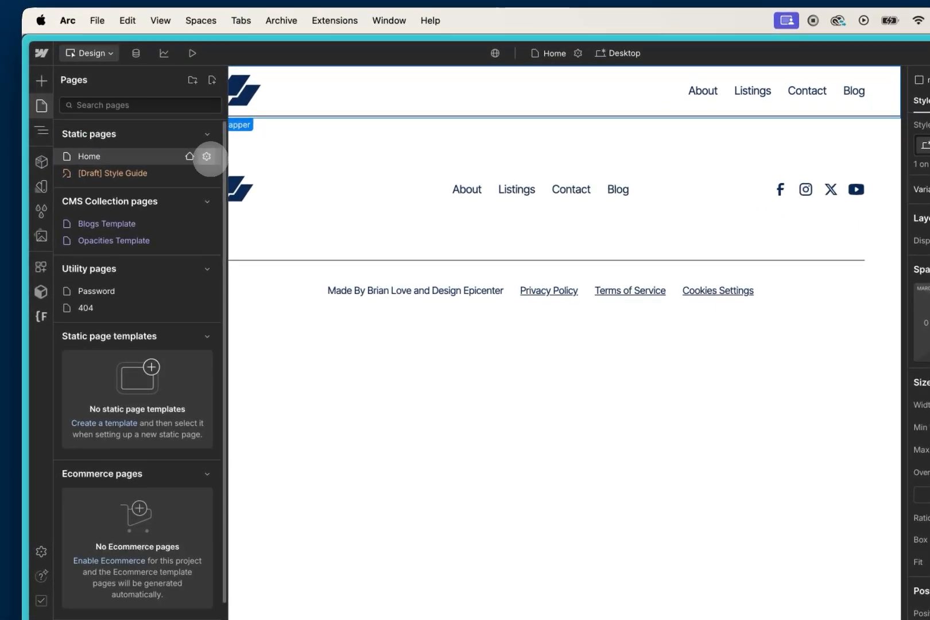
pyautogui.click(206, 156)
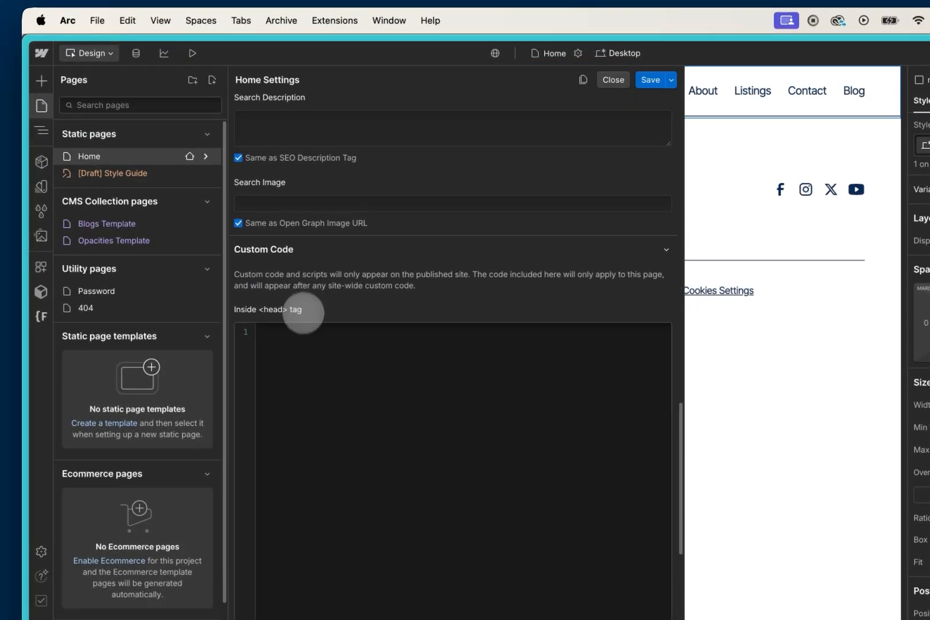
pyautogui.write('<script src="https://scripts.feedspring.com/instagram-attrs.js" async defer></script>')
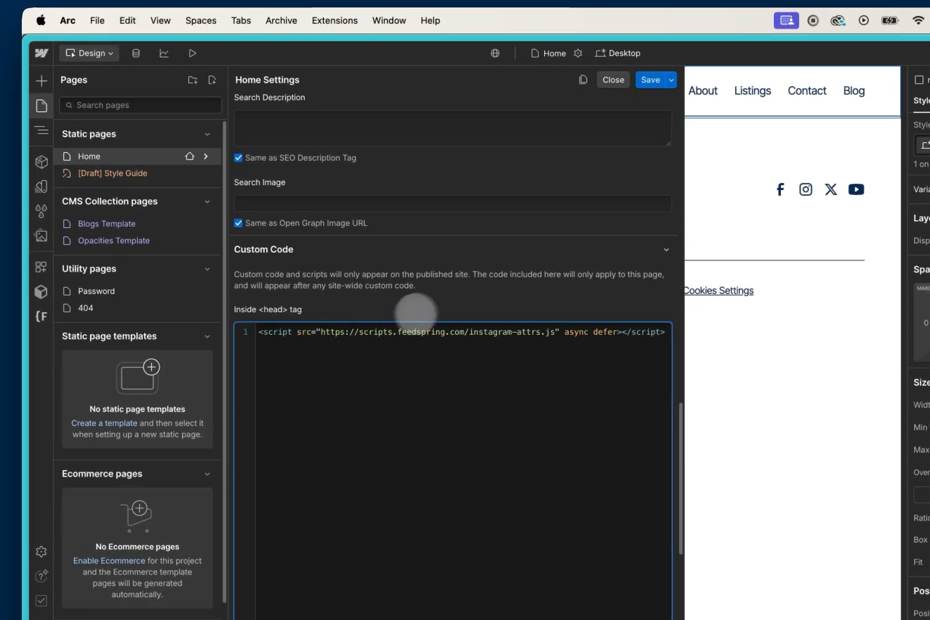
pyautogui.click(612, 80)
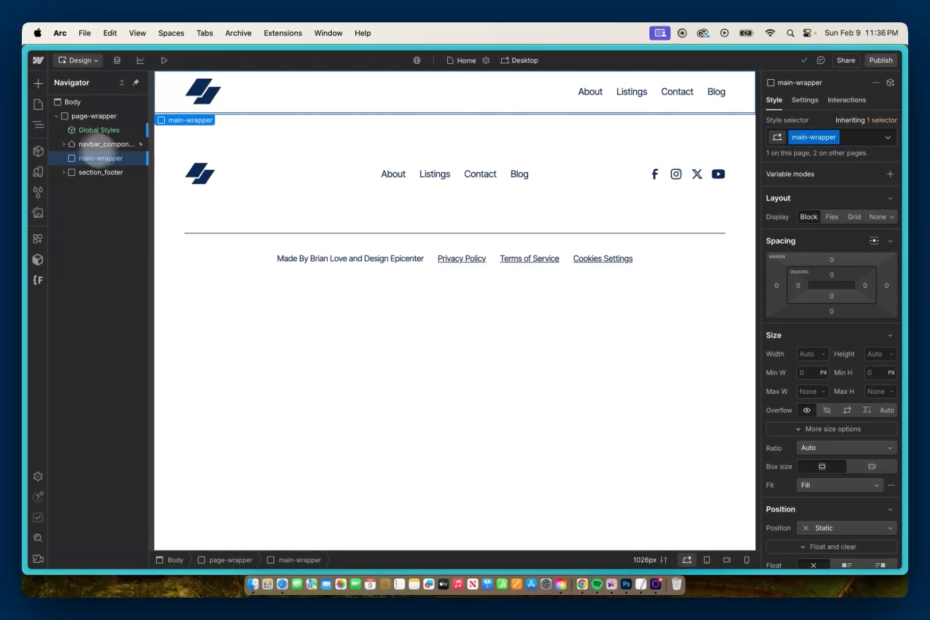
pyautogui.moveTo(584, 586)
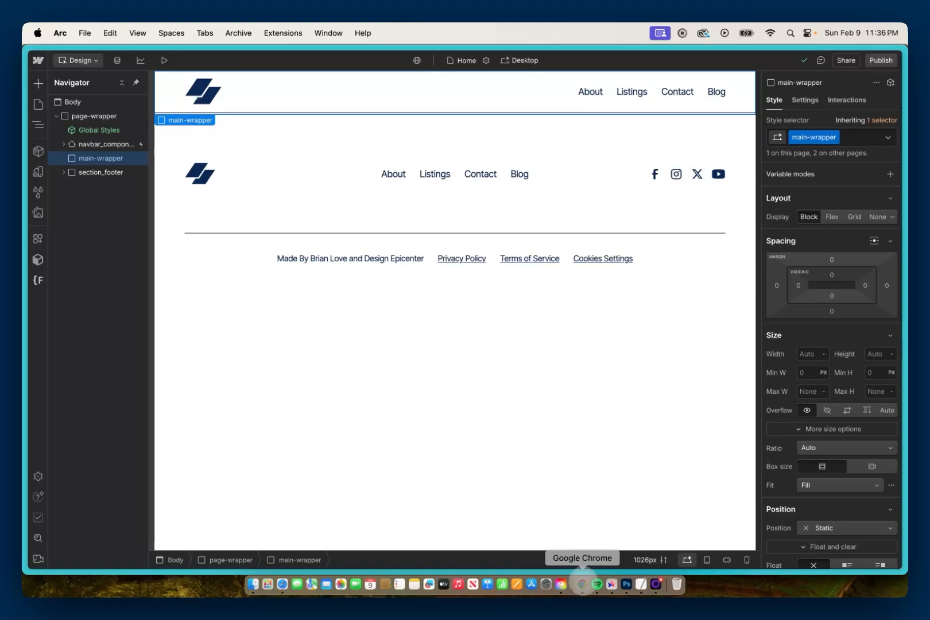
pyautogui.click(582, 584)
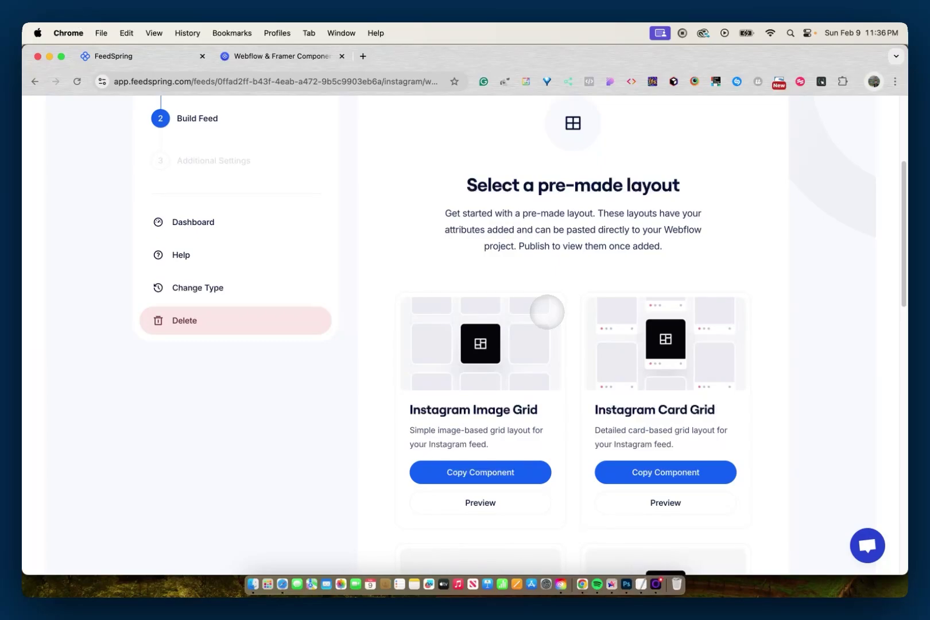
# Copy the Instagram Card Grid component from the pre-made layouts.
pyautogui.scroll(-3)
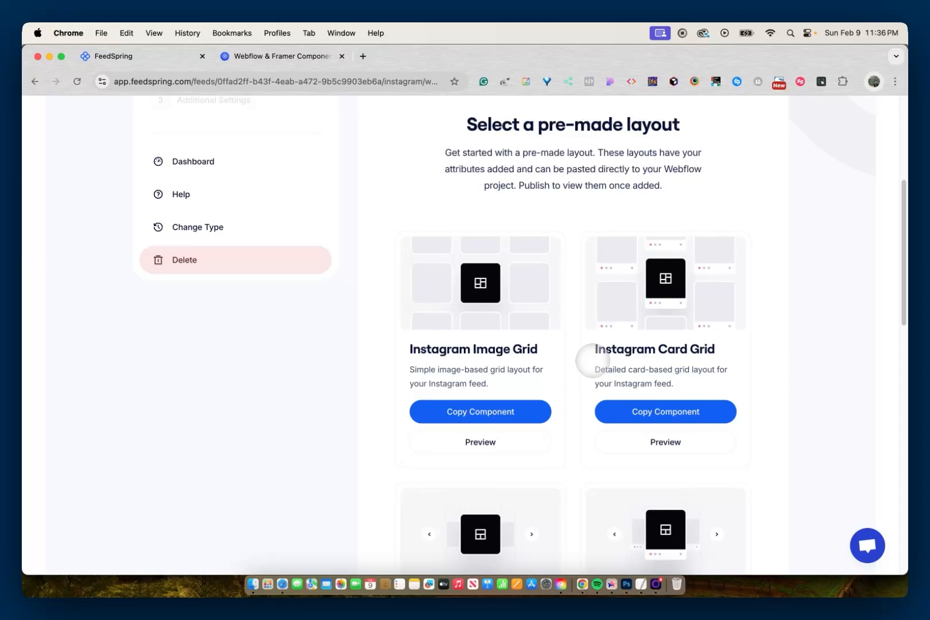
pyautogui.click(665, 411)
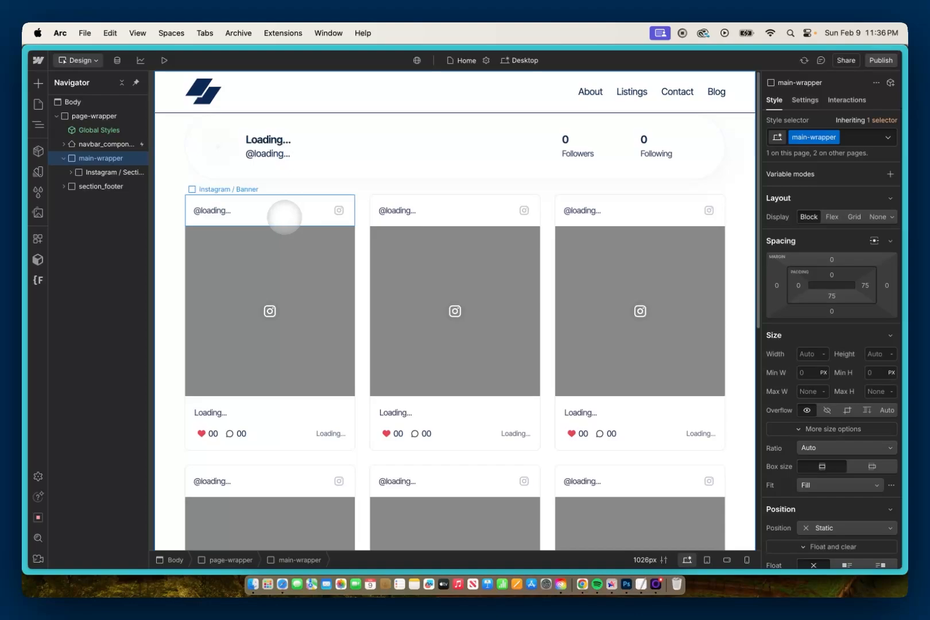
# Publish the site to the selected staging domain.
pyautogui.click(881, 59)
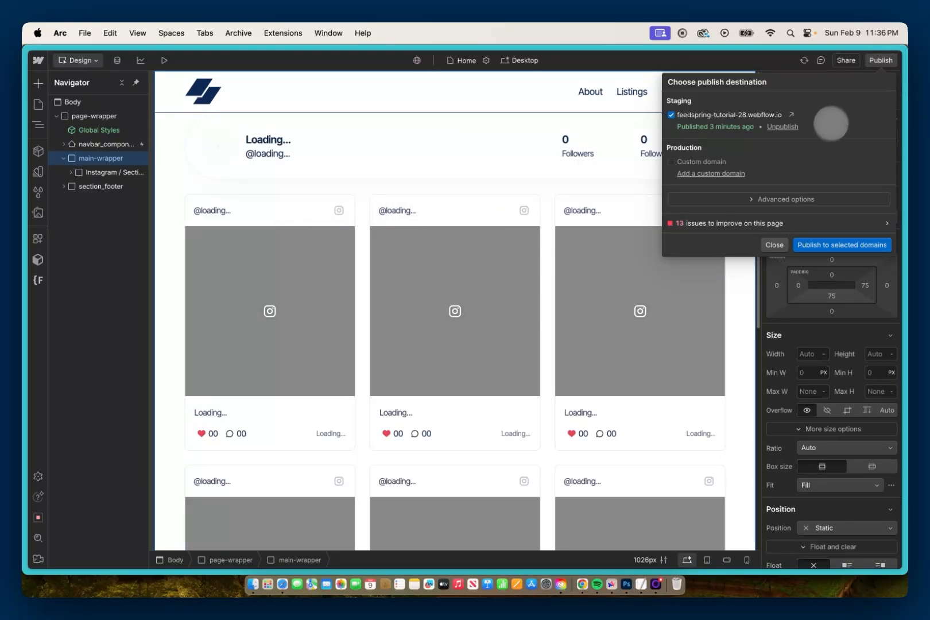
pyautogui.click(842, 245)
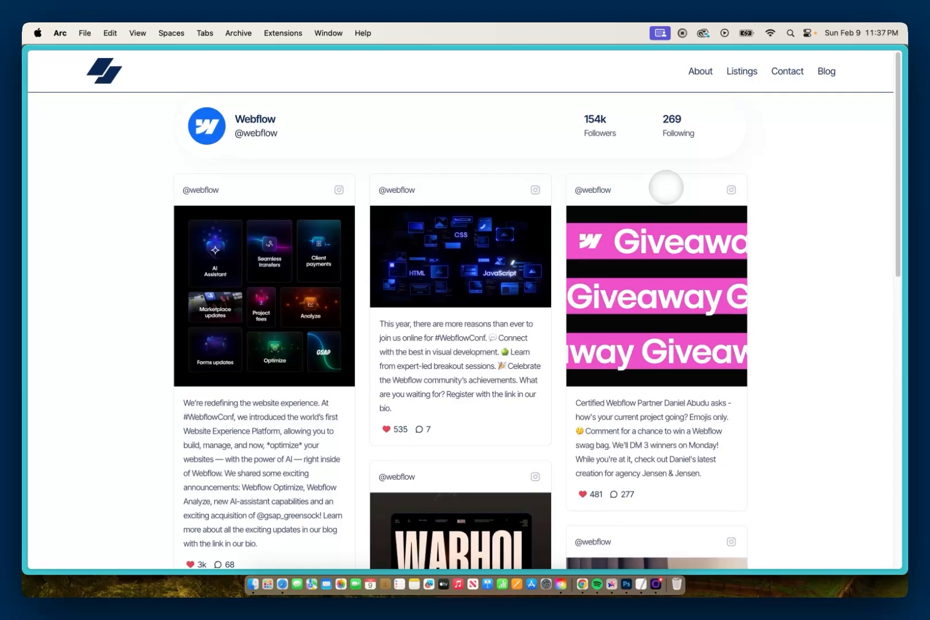
pyautogui.moveTo(549, 185)
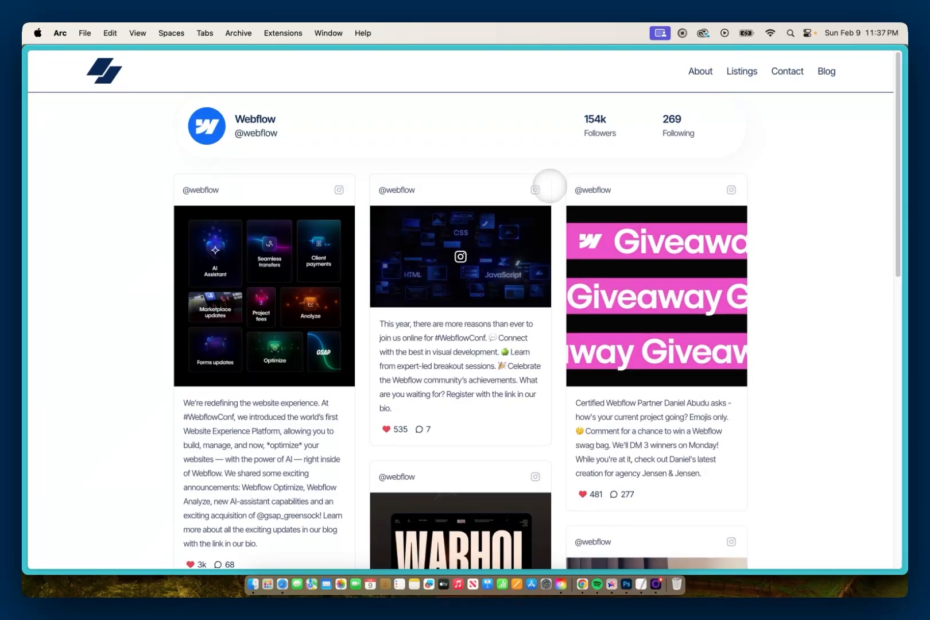
pyautogui.moveTo(549, 202)
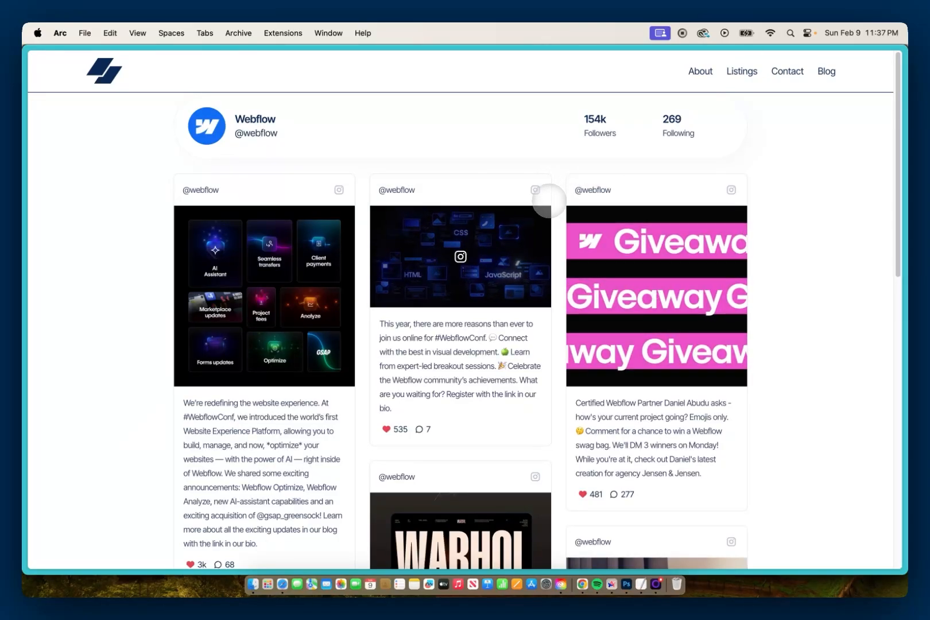
pyautogui.scroll(-3)
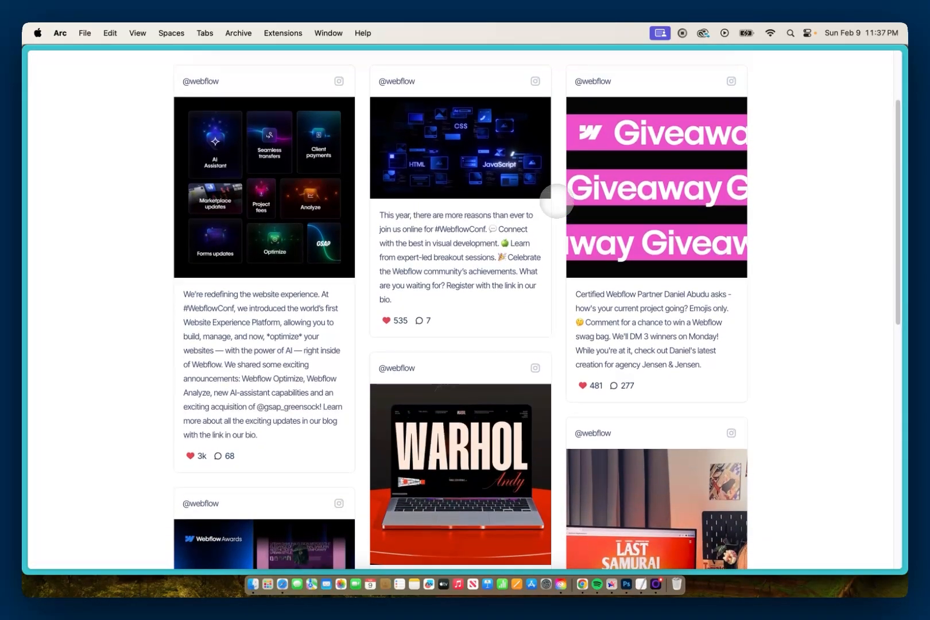
pyautogui.scroll(3)
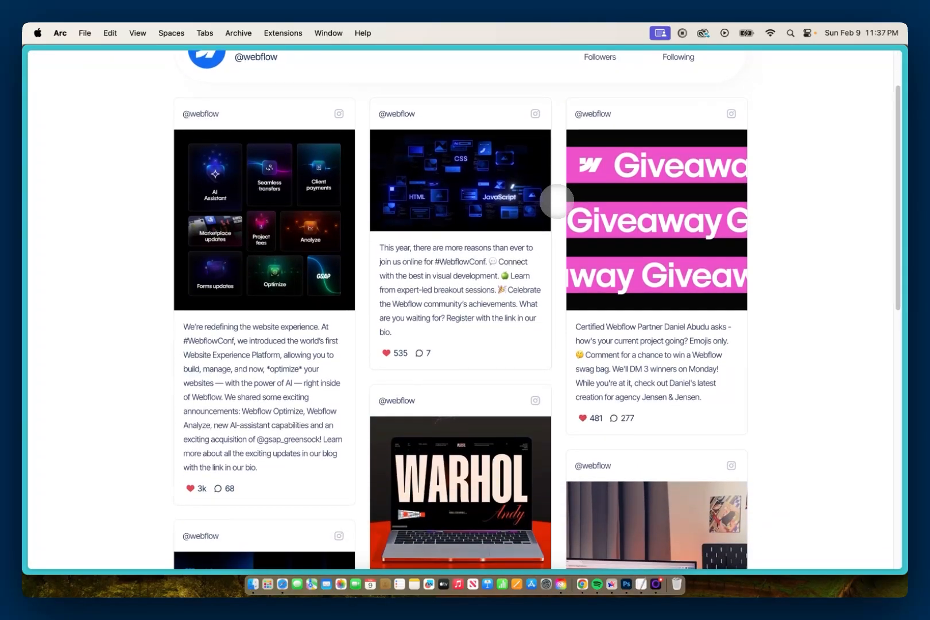
pyautogui.scroll(-3)
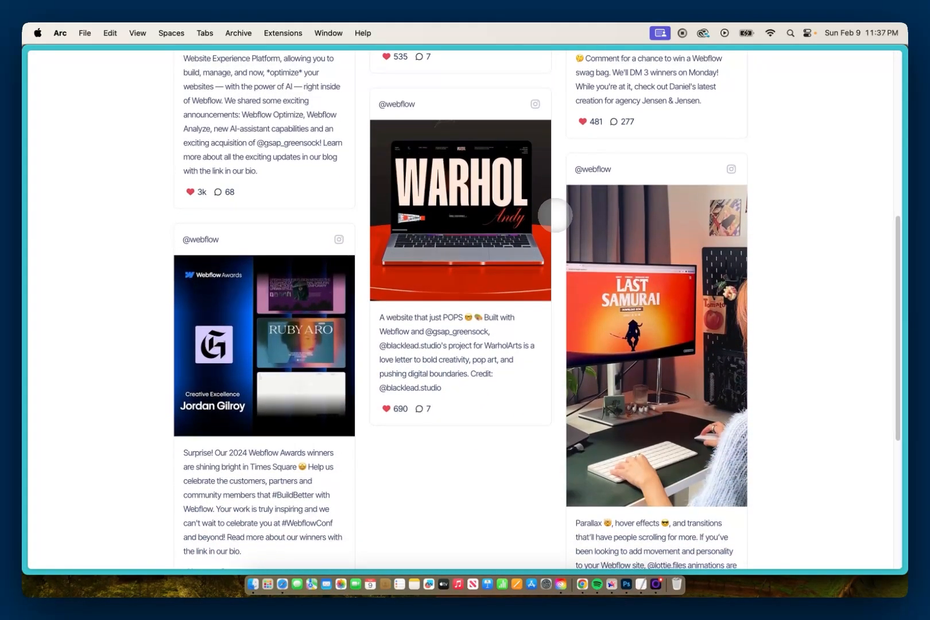
pyautogui.scroll(3)
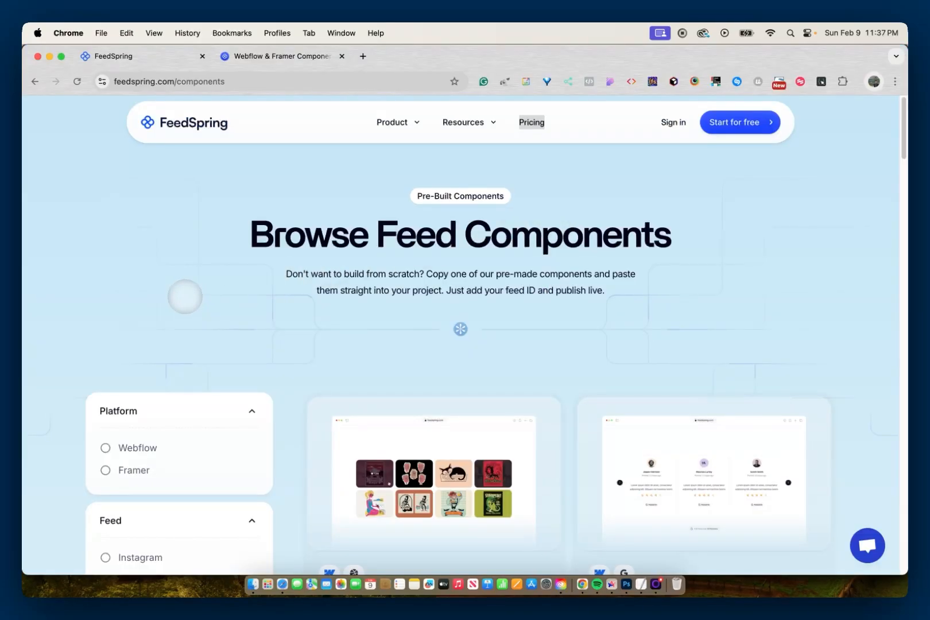
# Filter the components gallery to Webflow Instagram layouts and browse them.
pyautogui.scroll(-3)
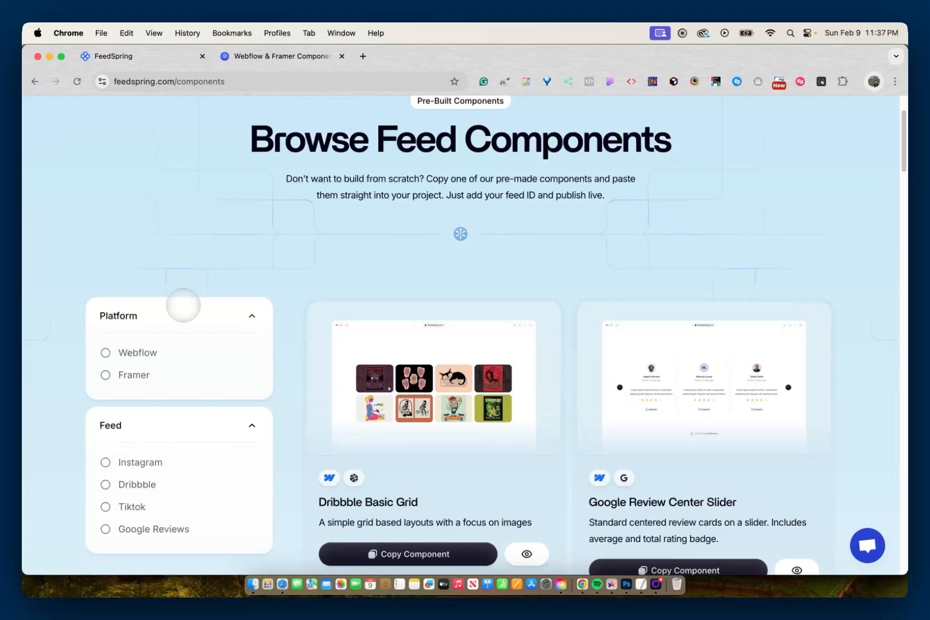
pyautogui.click(106, 353)
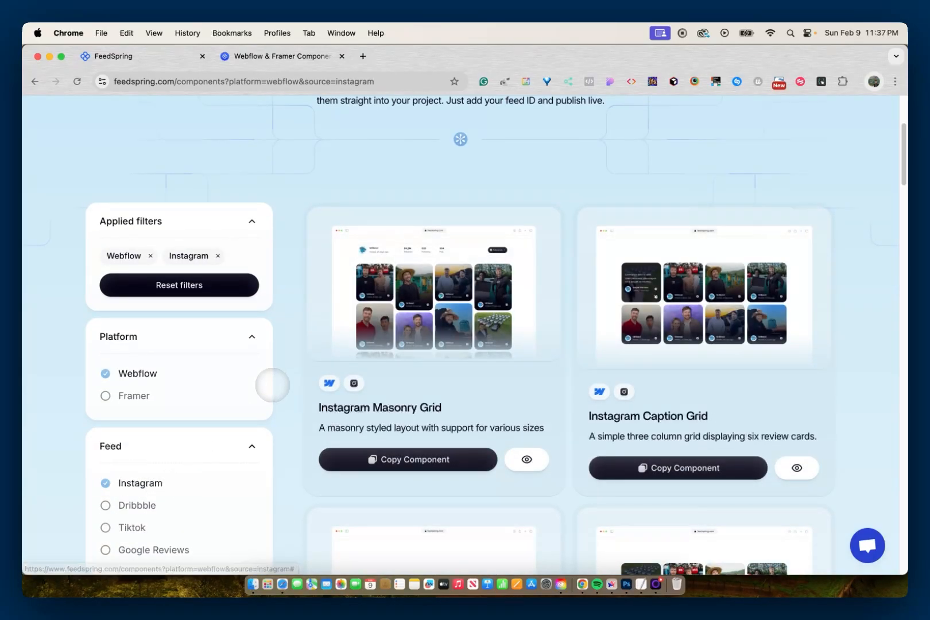
pyautogui.scroll(-3)
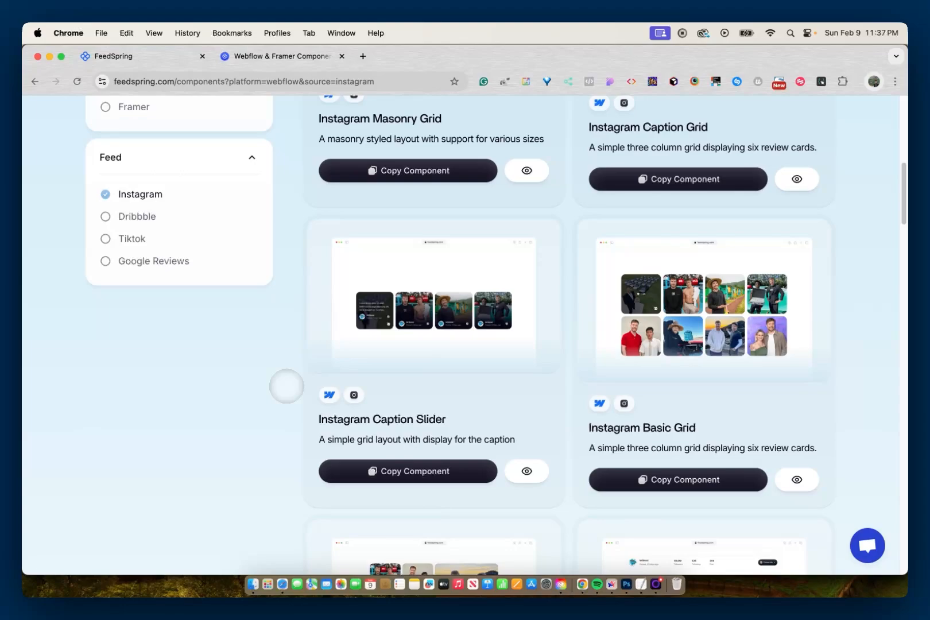
pyautogui.scroll(-3)
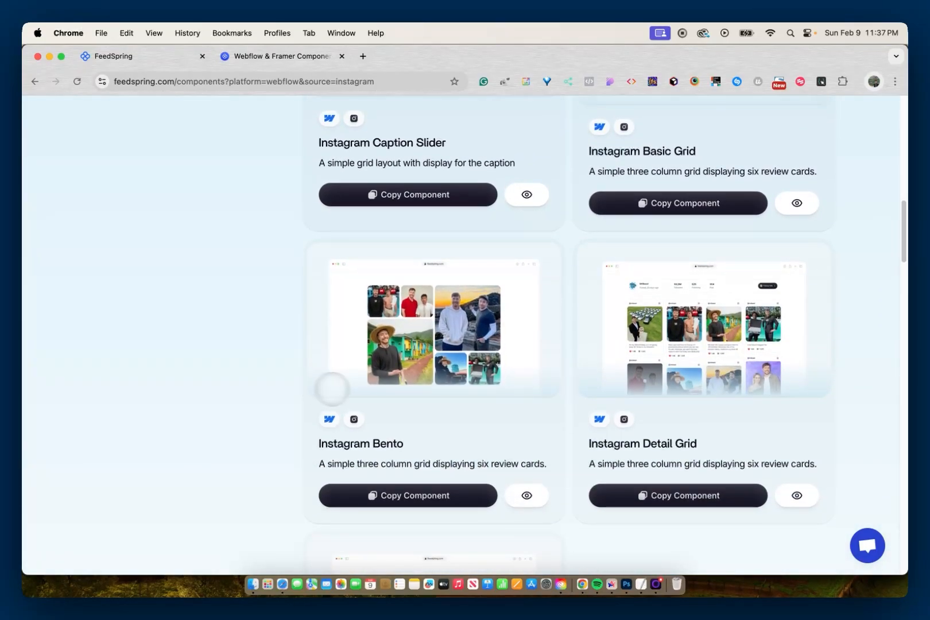
pyautogui.moveTo(639, 450)
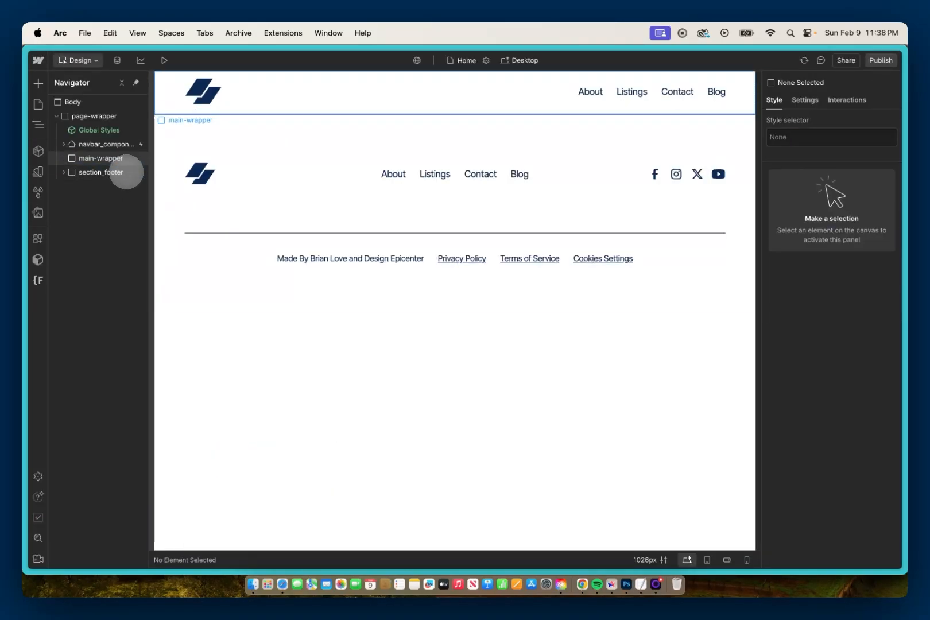
# Paste the Instagram Masonry Grid component into main-wrapper and select its notice and grid.
pyautogui.click(102, 158)
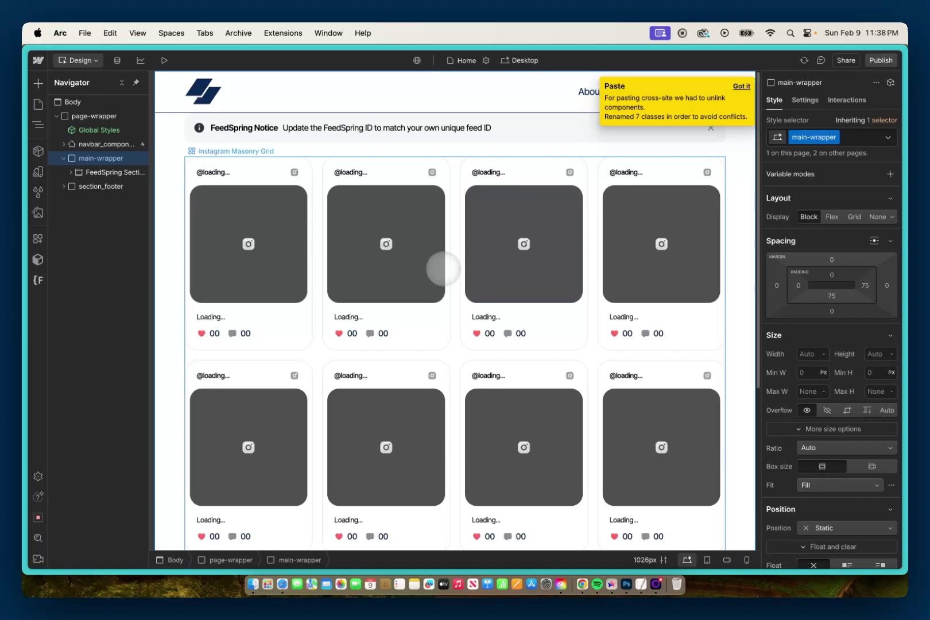
pyautogui.moveTo(261, 155)
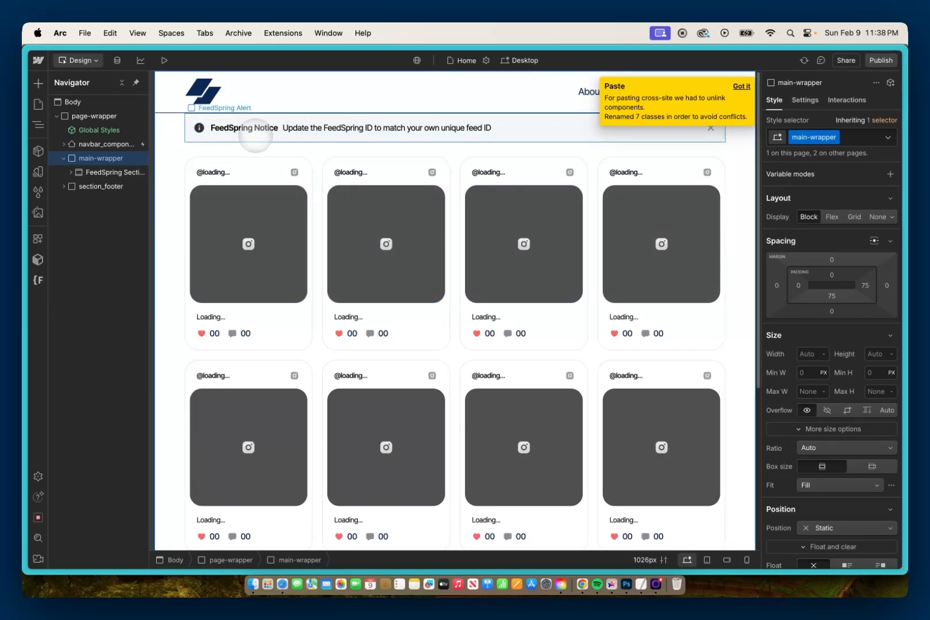
pyautogui.moveTo(364, 139)
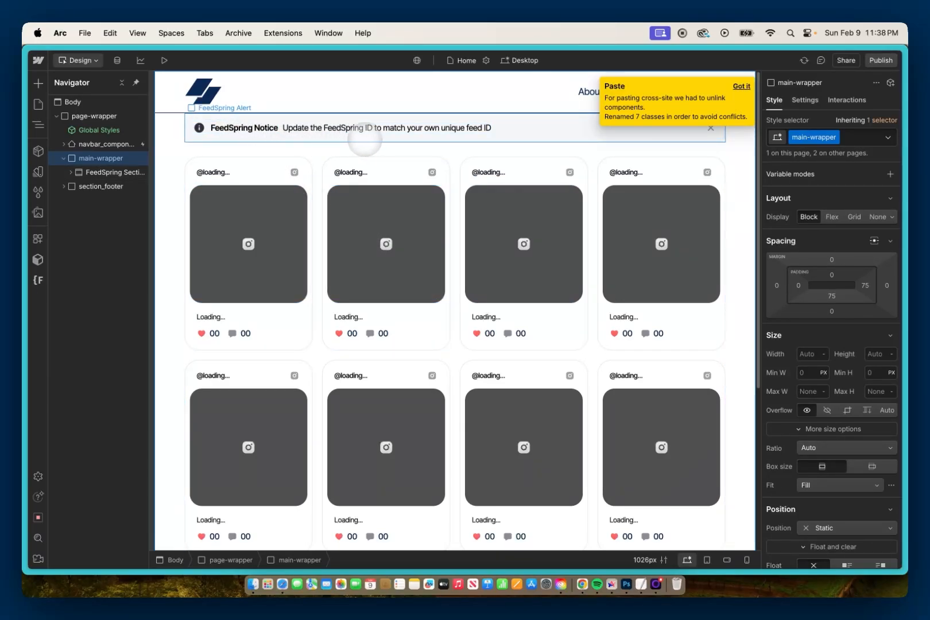
pyautogui.click(740, 86)
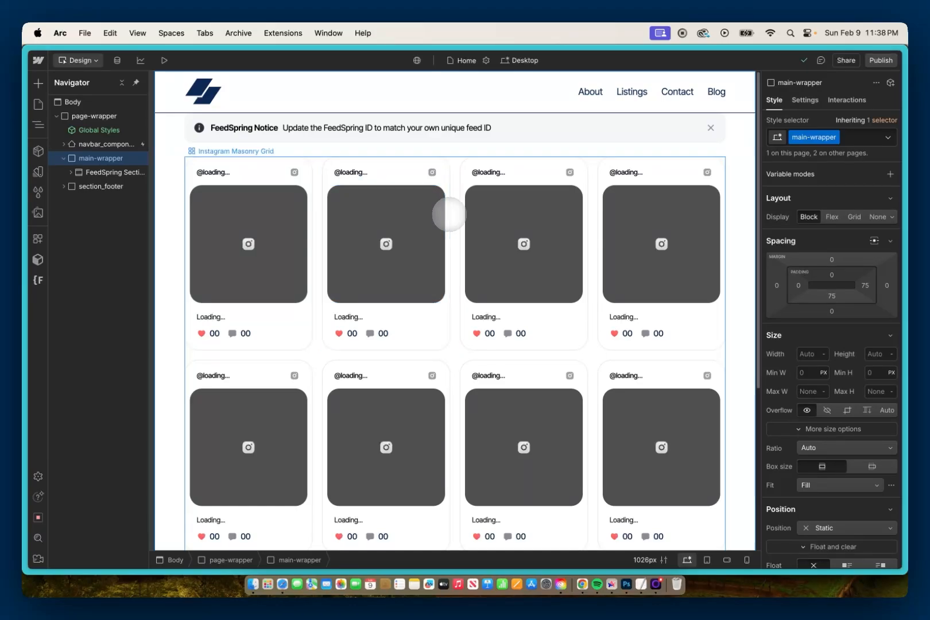
pyautogui.click(386, 243)
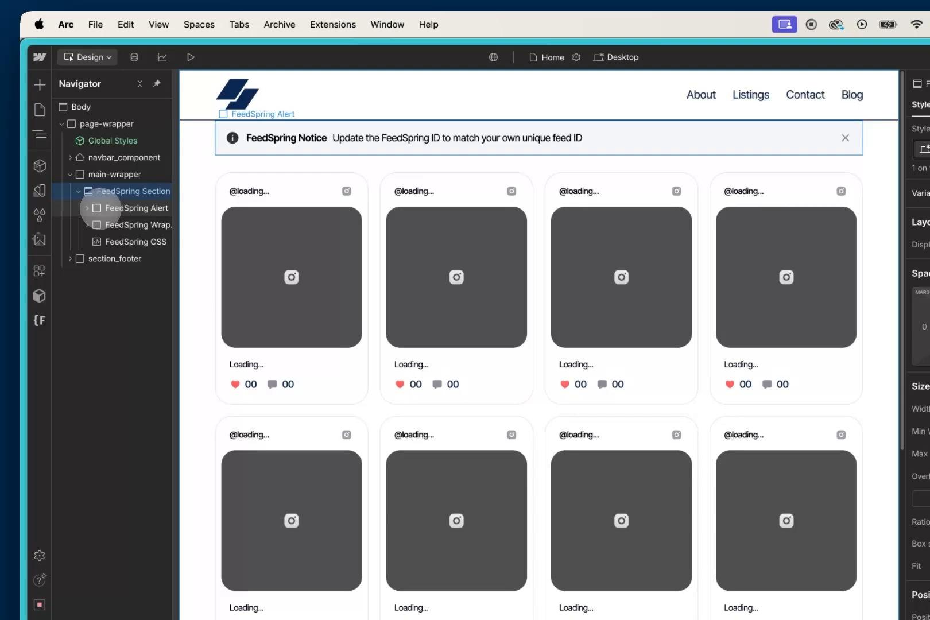
# Select the FeedSpring Wrapper and edit its feedspring attribute's current feed ID value.
pyautogui.click(140, 229)
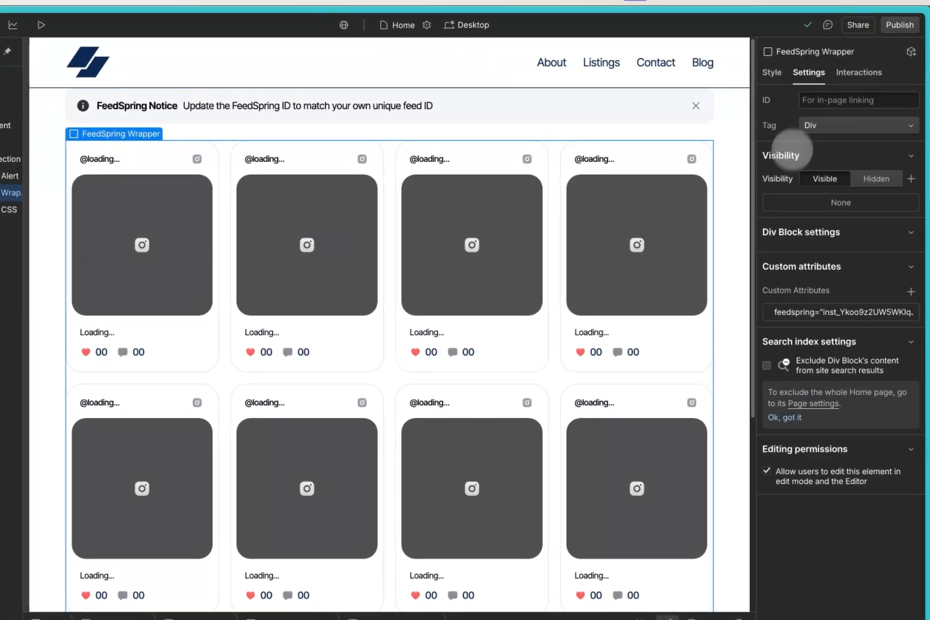
pyautogui.moveTo(795, 312)
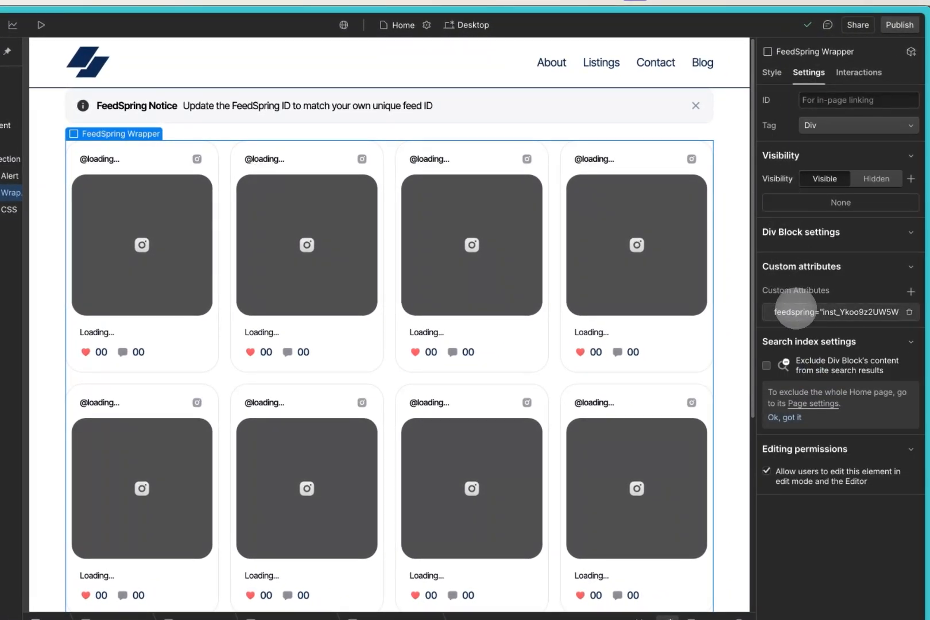
pyautogui.click(842, 311)
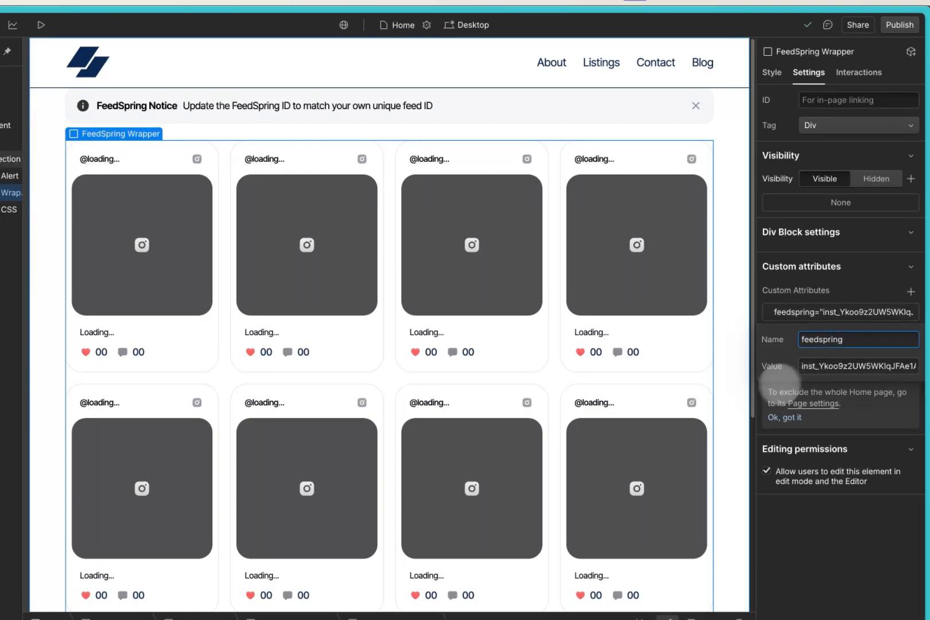
pyautogui.click(586, 596)
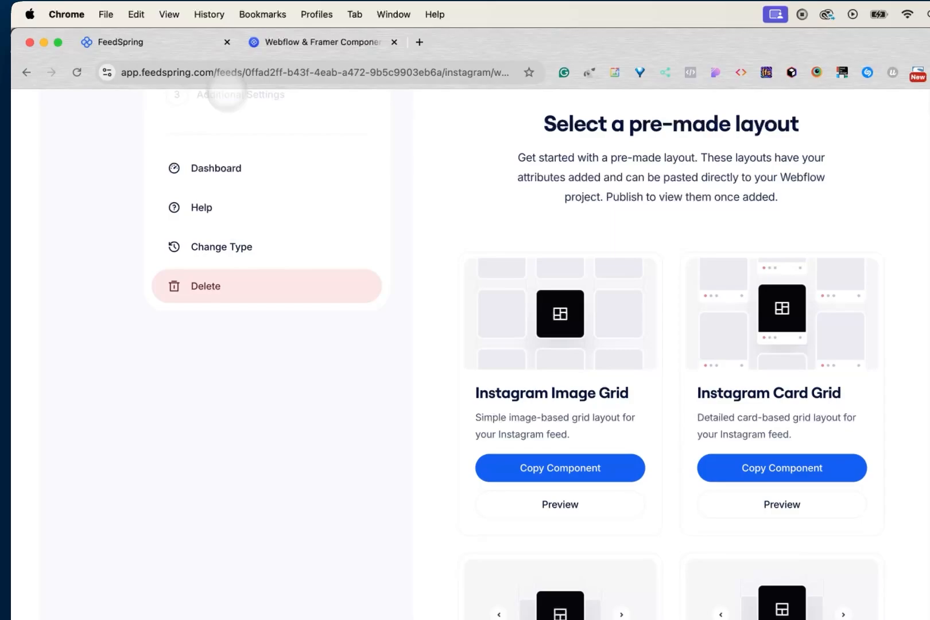
# Return to the FeedSpring dashboard listing the webflow feed and its ID.
pyautogui.click(217, 167)
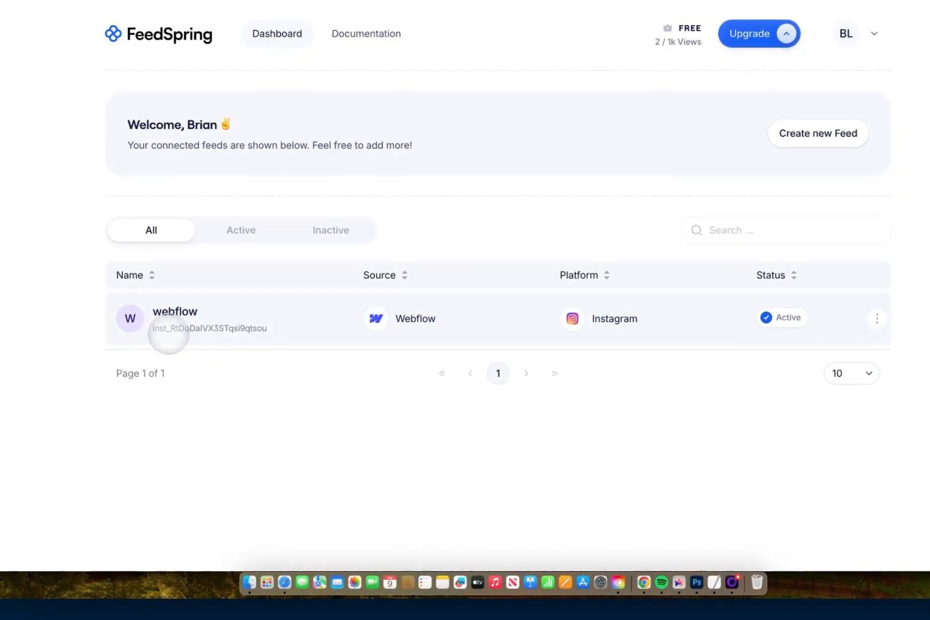
pyautogui.moveTo(209, 328)
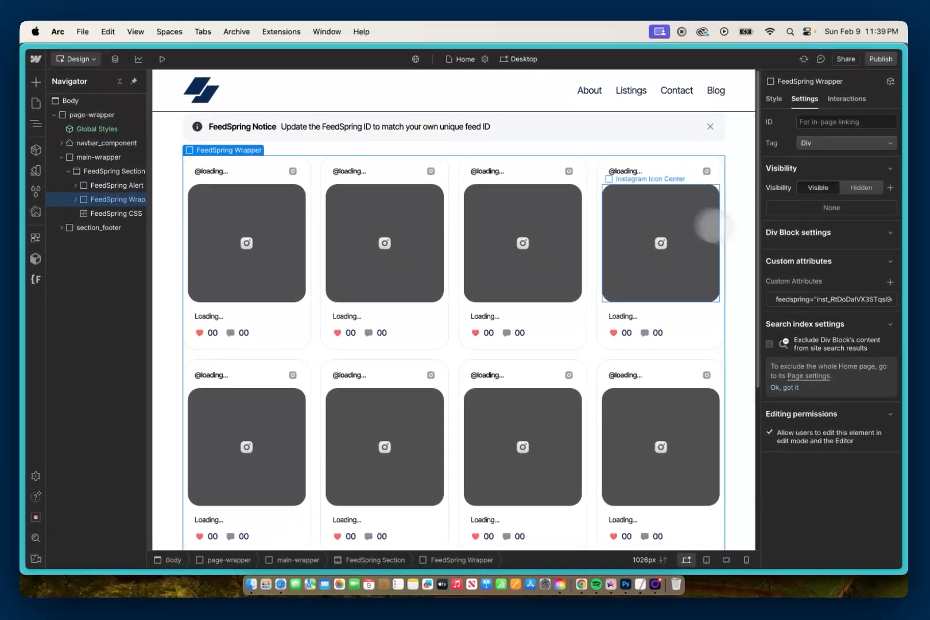
# Delete the FeedSpring Alert notice banner and publish the site.
pyautogui.click(120, 187)
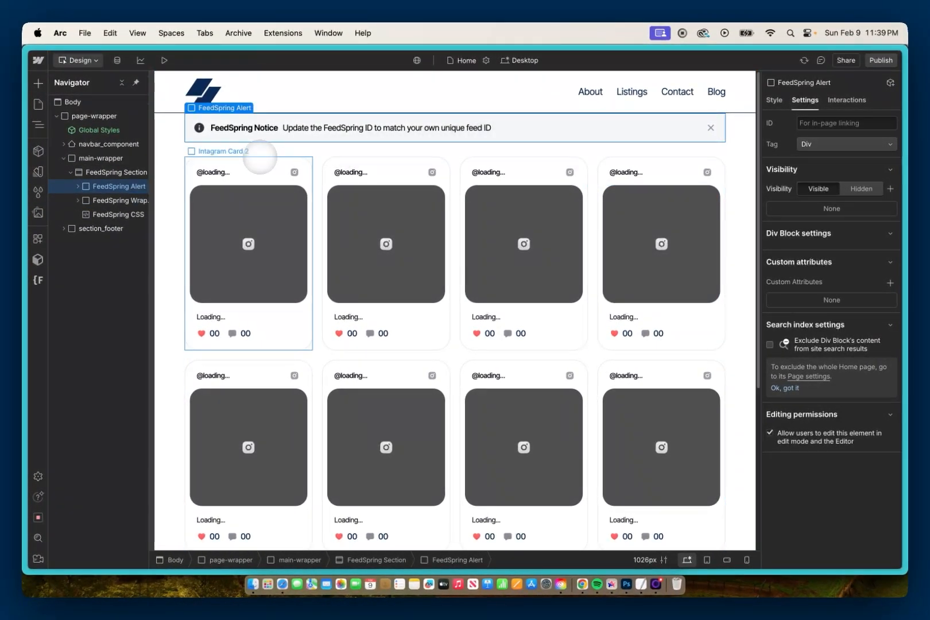
pyautogui.click(120, 186)
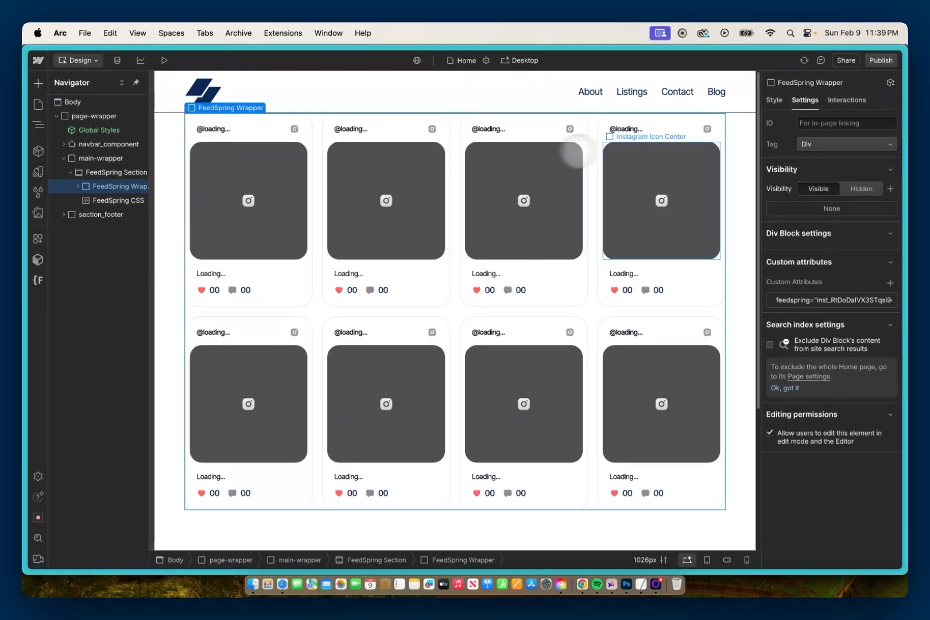
pyautogui.click(881, 60)
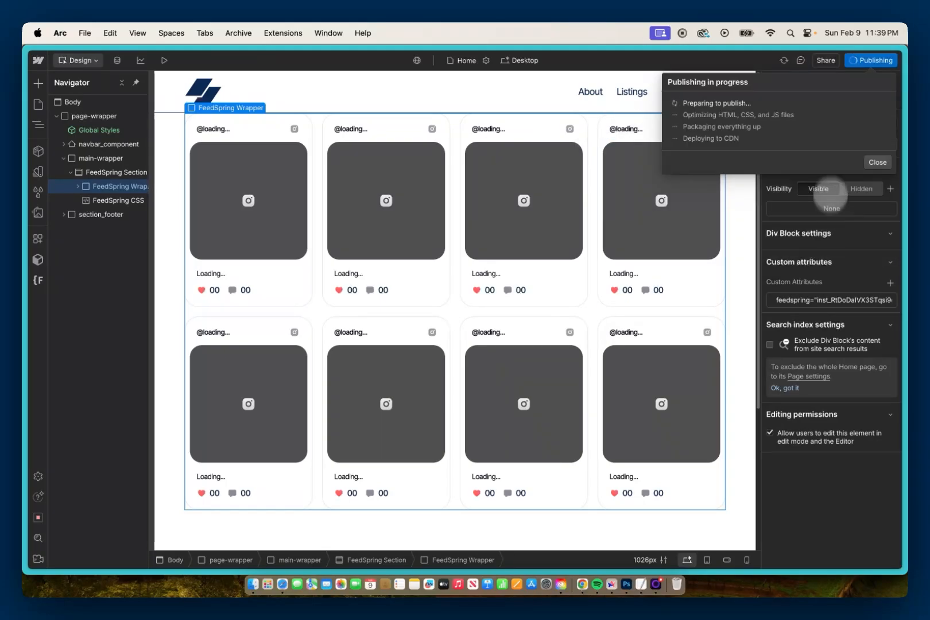
pyautogui.moveTo(832, 140)
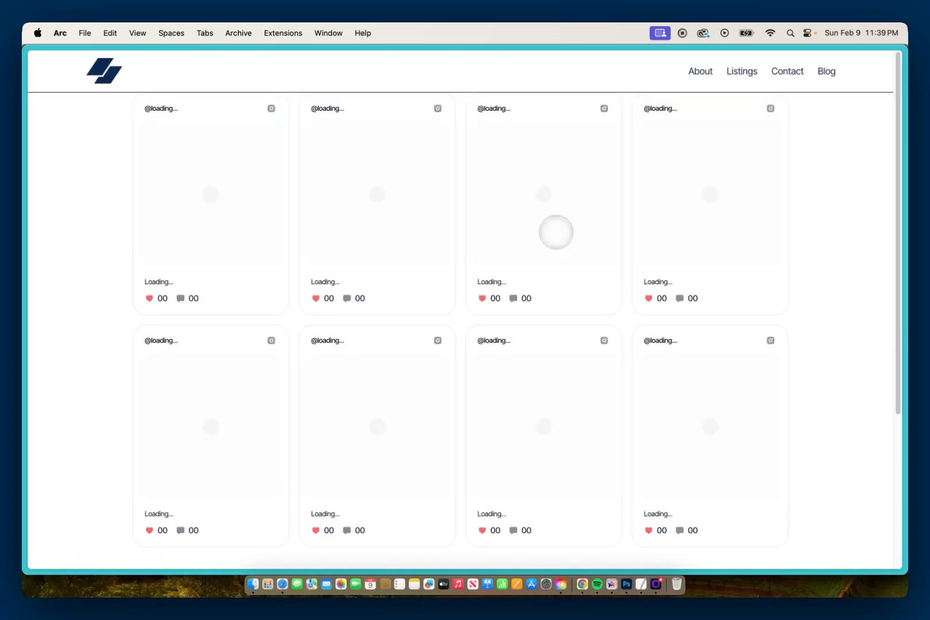
pyautogui.scroll(-3)
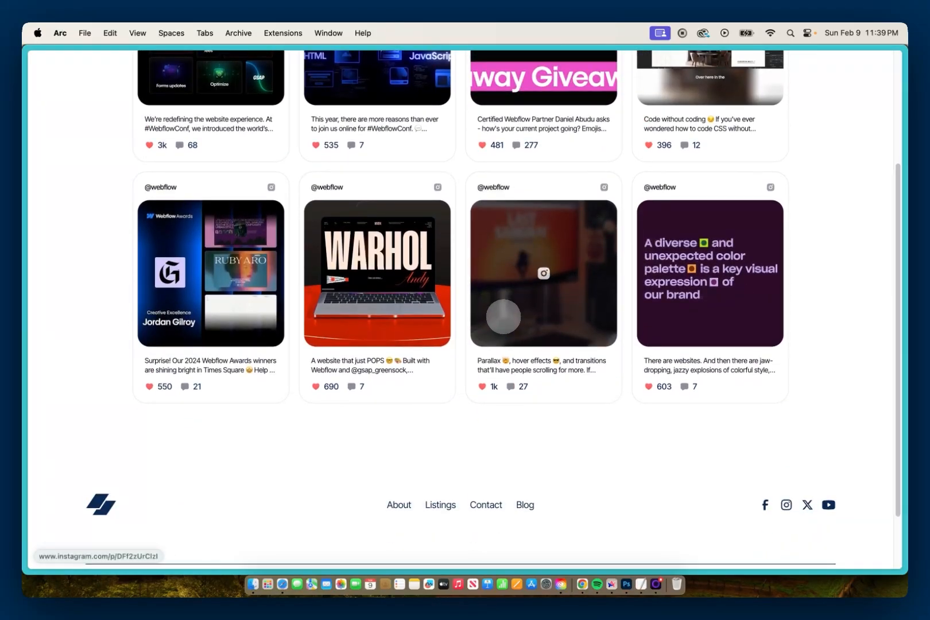
pyautogui.scroll(3)
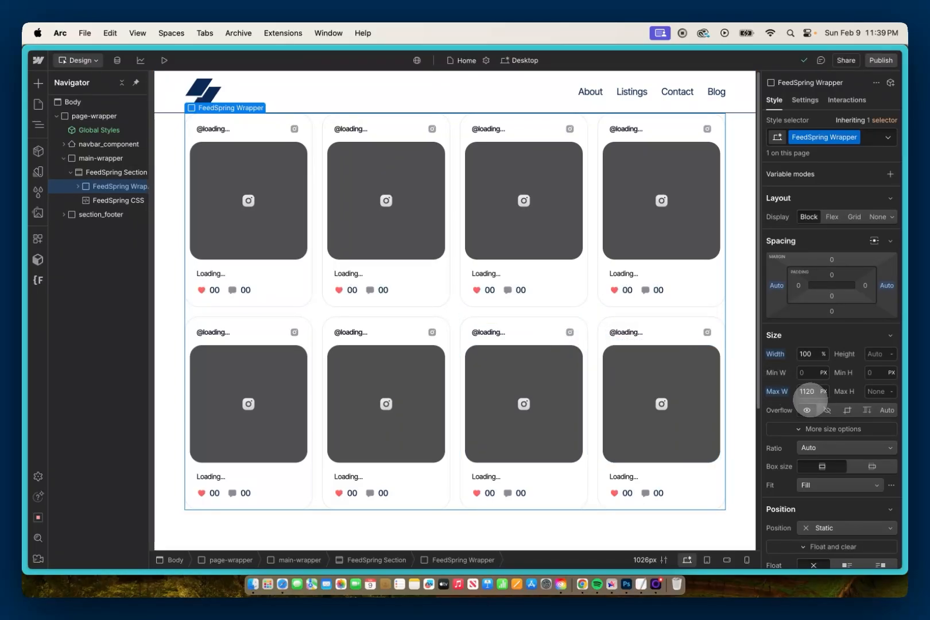
pyautogui.moveTo(660, 403)
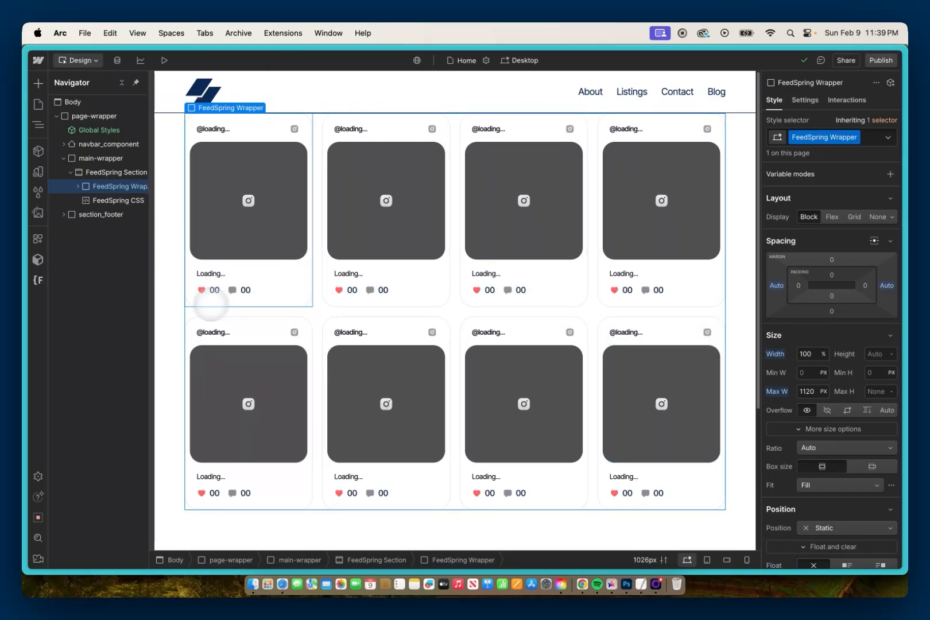
# Run Finsweet's PX to REM Migrator on the project and confirm reloading the Designer.
pyautogui.click(38, 280)
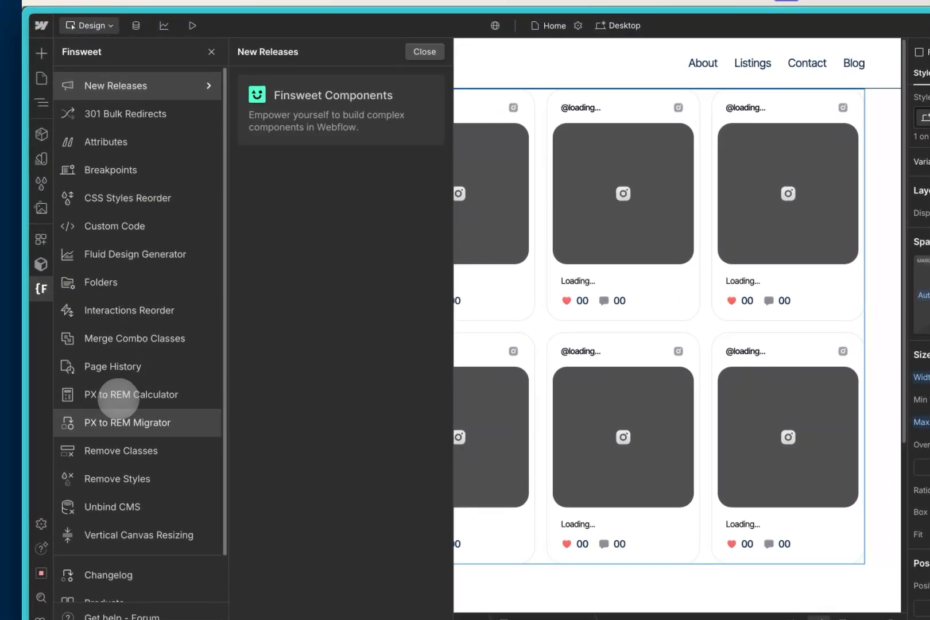
pyautogui.moveTo(139, 427)
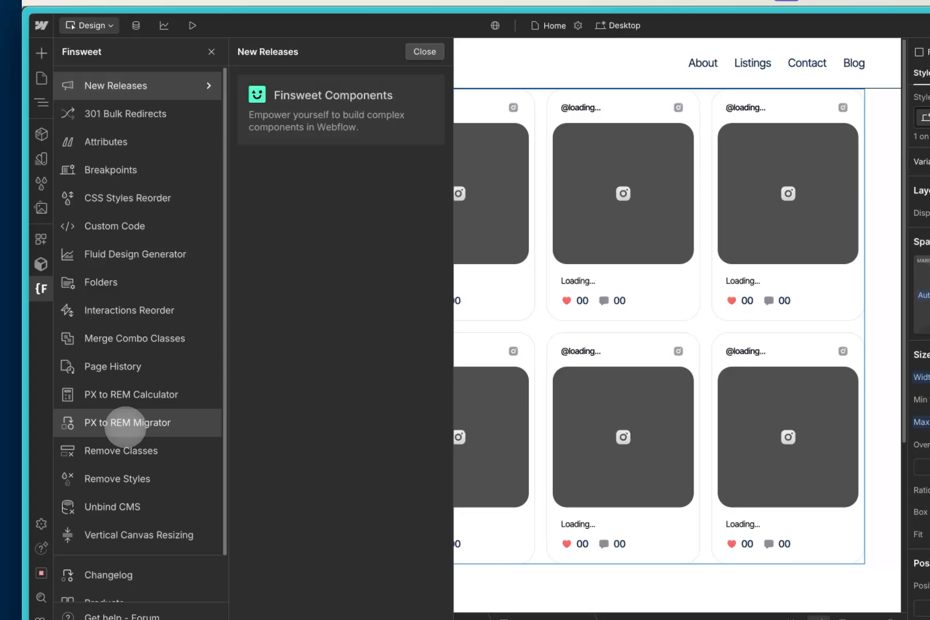
pyautogui.click(126, 423)
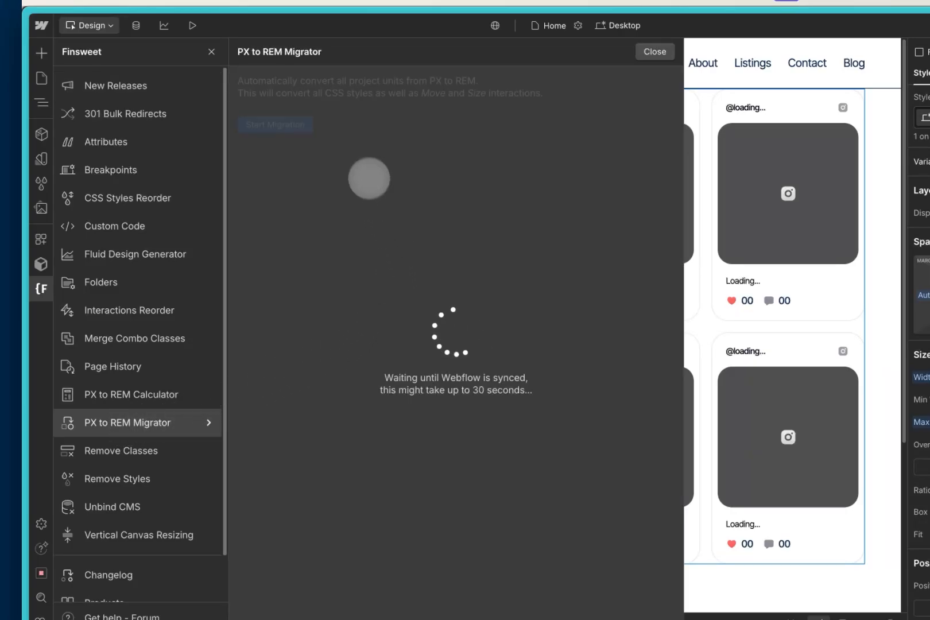
pyautogui.click(275, 125)
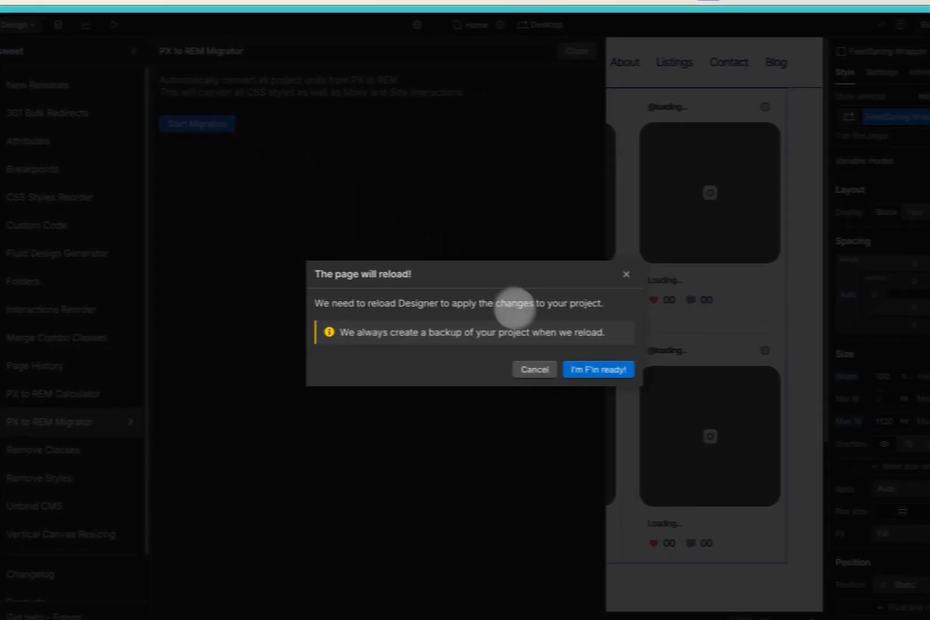
pyautogui.click(599, 369)
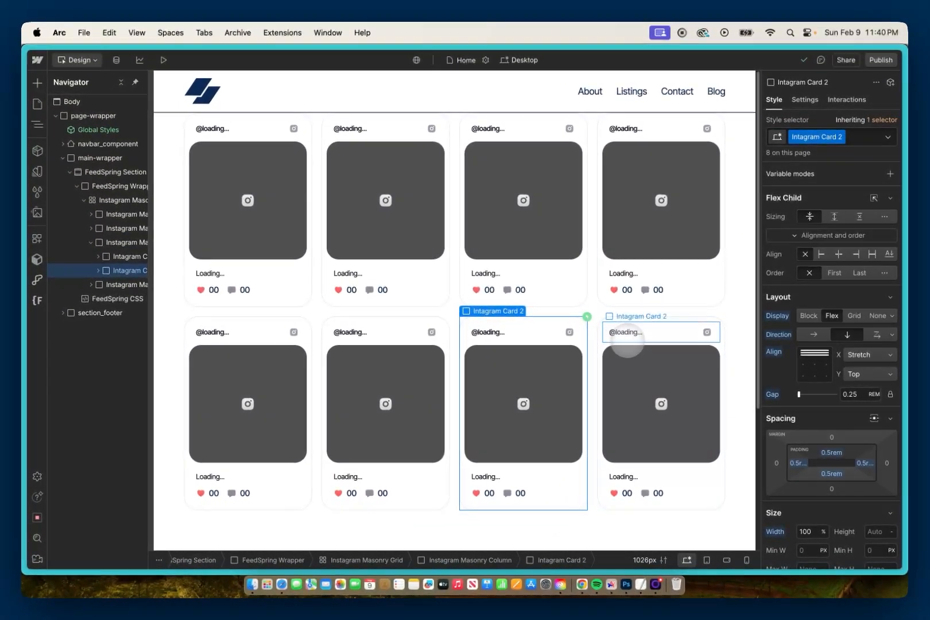
pyautogui.moveTo(693, 406)
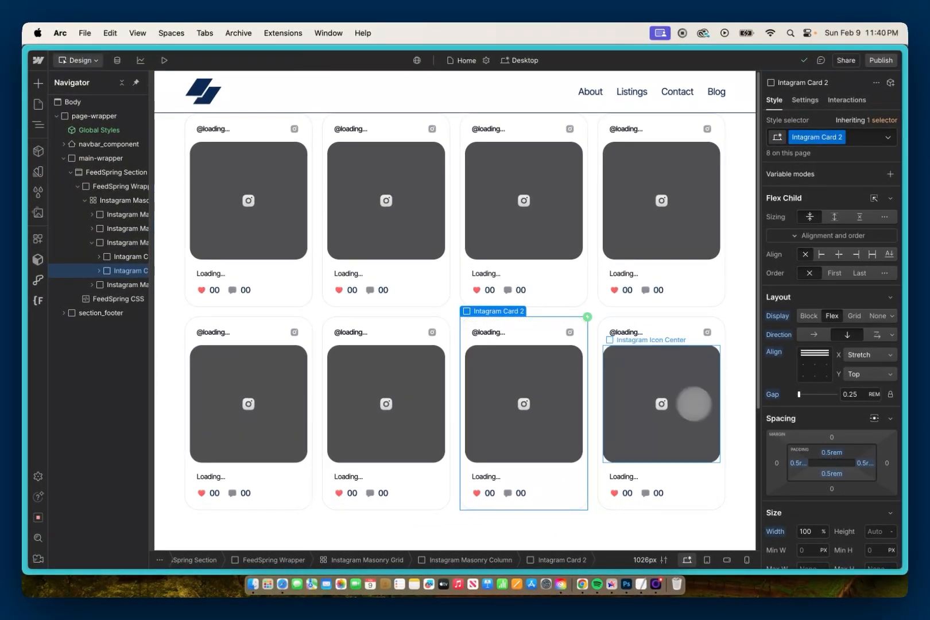